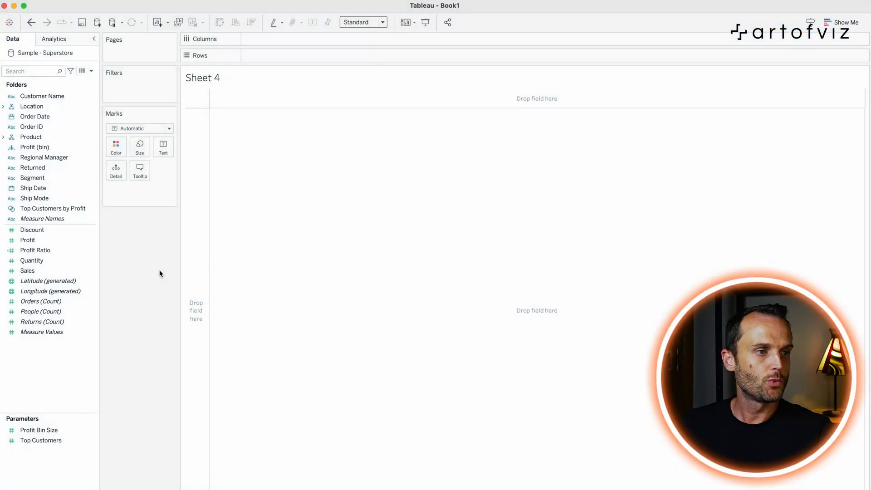
Chart total Quantity as bars for Consumer, Corporate and Home Office on Sheet 4.
{"action": "left_click", "coordinate": [32, 106]}
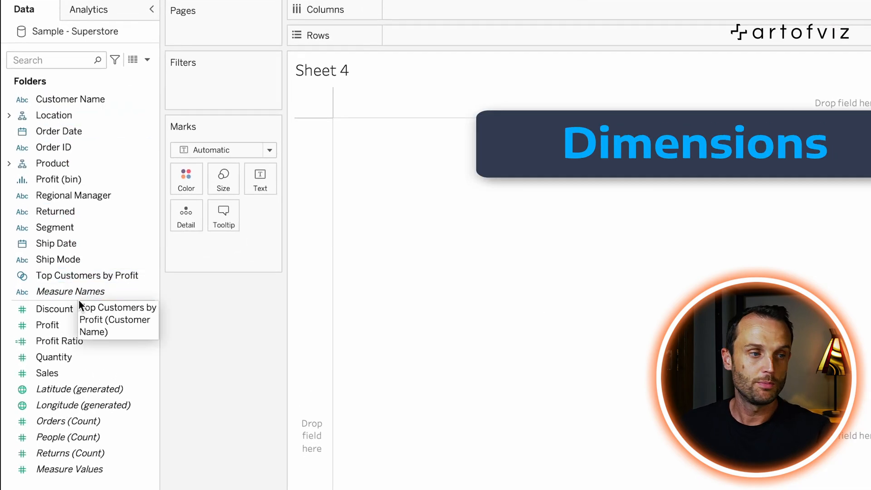
{"action": "left_click", "coordinate": [53, 116]}
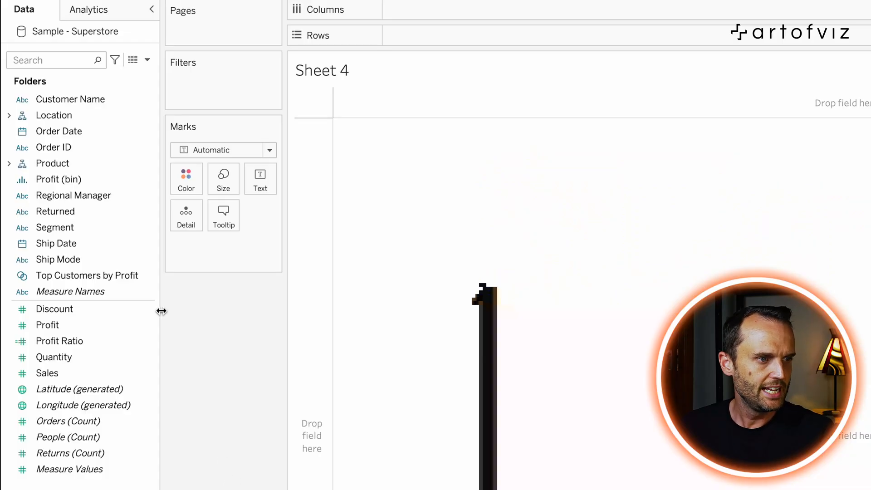
{"action": "left_click", "coordinate": [58, 260]}
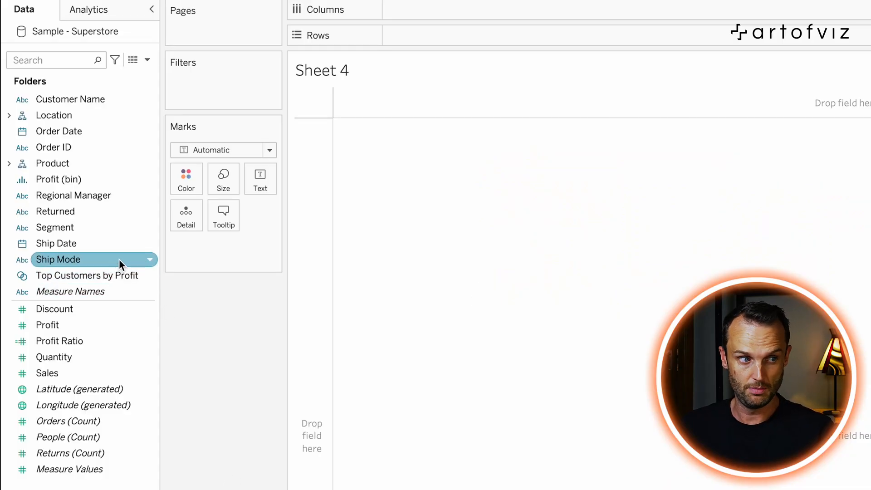
{"action": "left_click", "coordinate": [54, 227]}
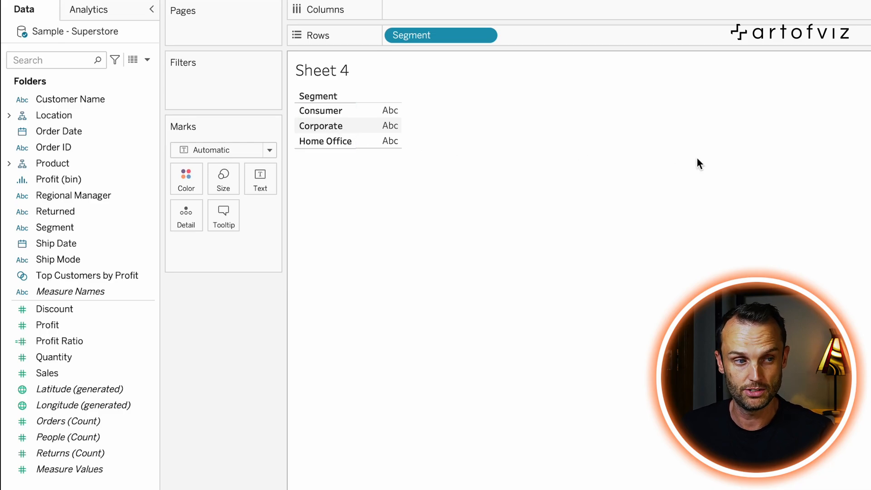
{"action": "left_click", "coordinate": [54, 357]}
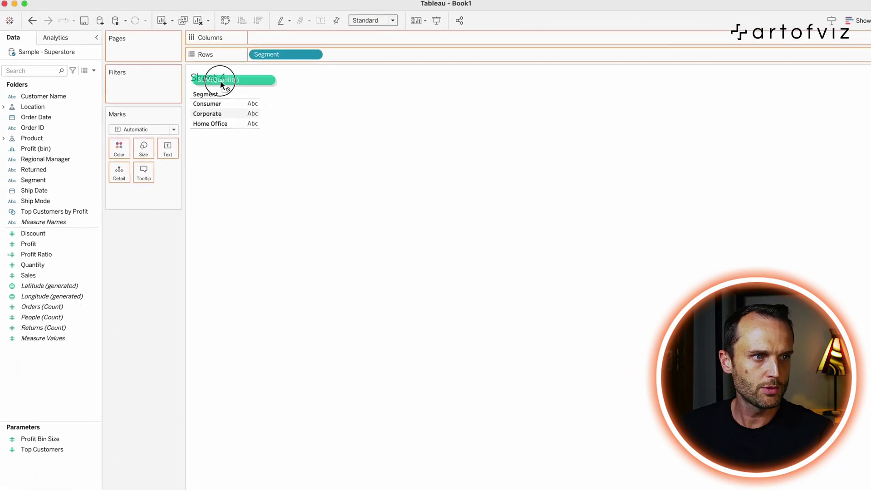
{"action": "left_click_drag", "start_coordinate": [222, 79], "coordinate": [277, 39]}
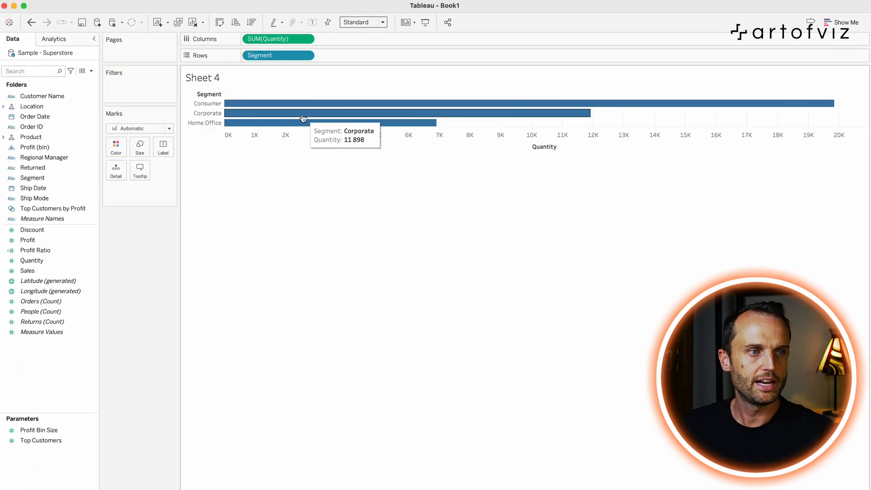
{"action": "mouse_move", "coordinate": [263, 128]}
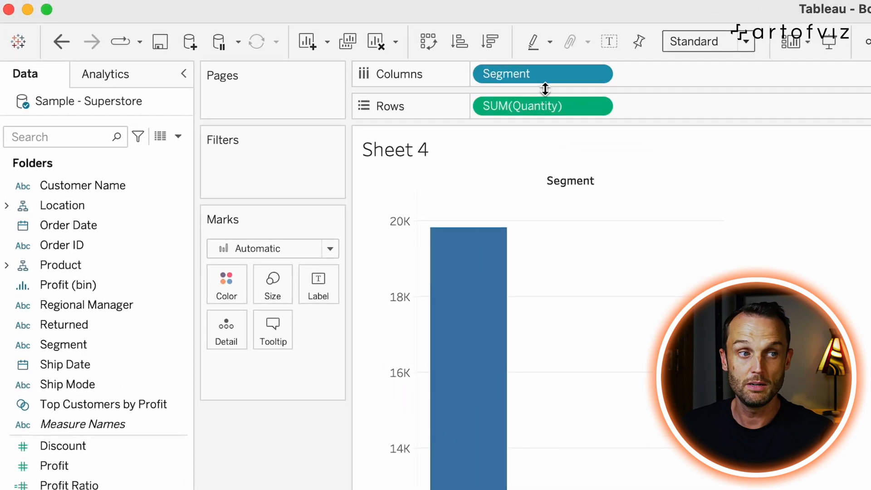
{"action": "mouse_move", "coordinate": [539, 116]}
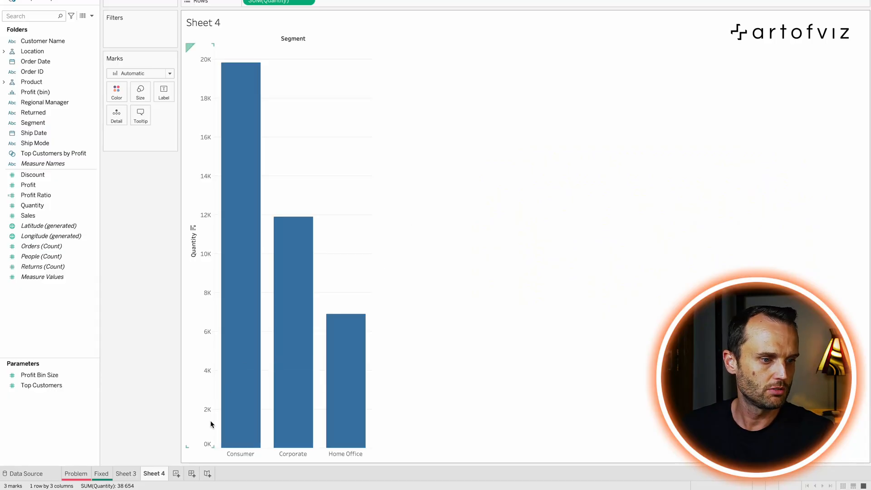
Add Sheet 5 and lay out discrete Quantity values 1–14 as column headers.
{"action": "left_click", "coordinate": [176, 473]}
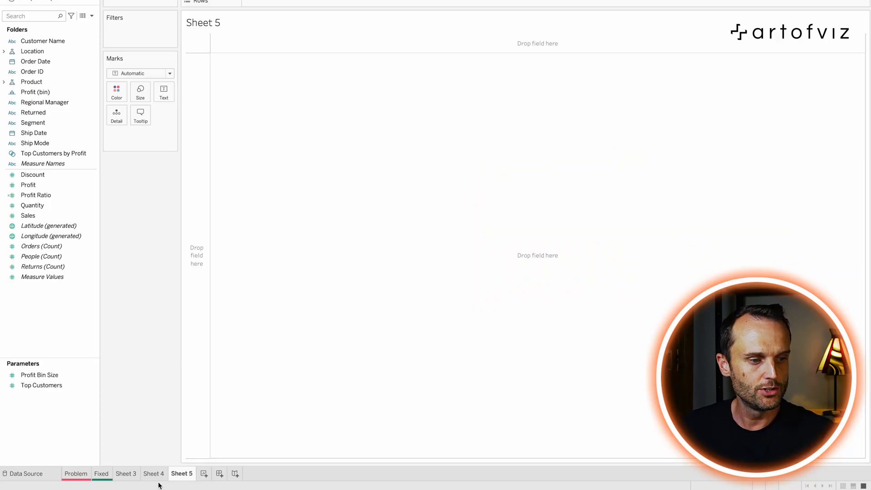
{"action": "left_click", "coordinate": [154, 473]}
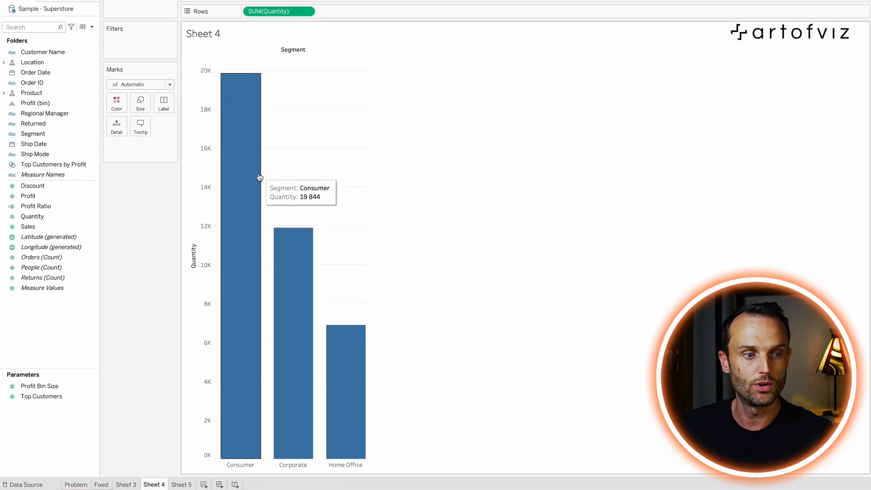
{"action": "left_click", "coordinate": [181, 484]}
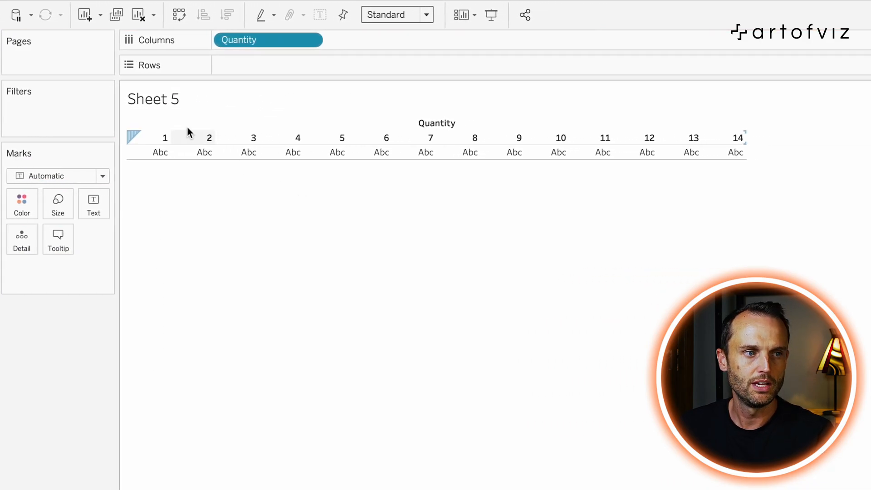
{"action": "mouse_move", "coordinate": [729, 144]}
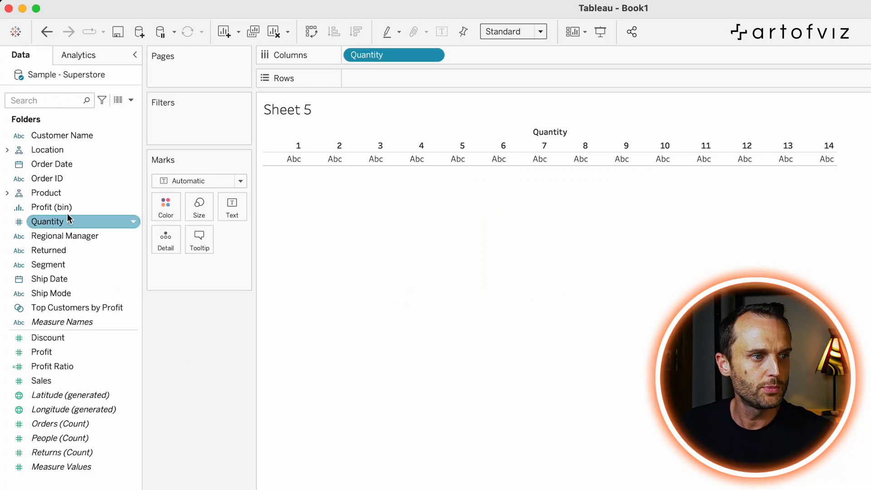
Add Order ID (Count Distinct) to Rows, charting bars for Quantity values 1–14.
{"action": "left_click", "coordinate": [47, 178]}
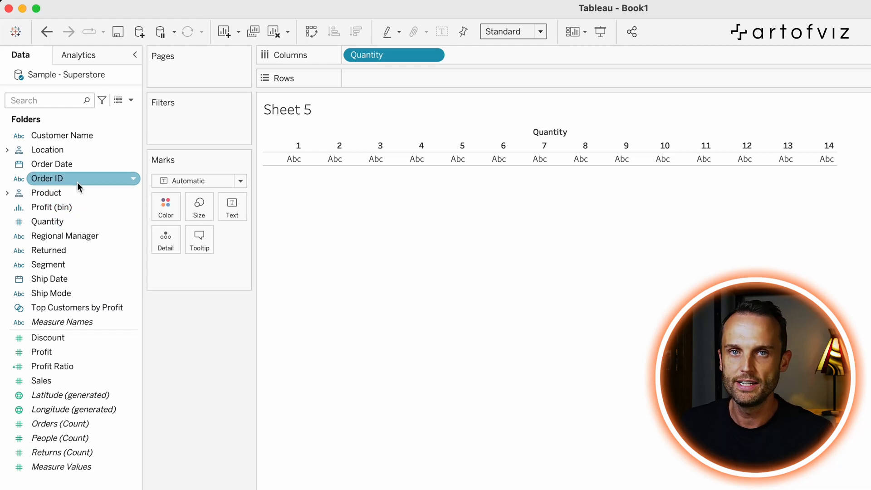
{"action": "left_click", "coordinate": [57, 438]}
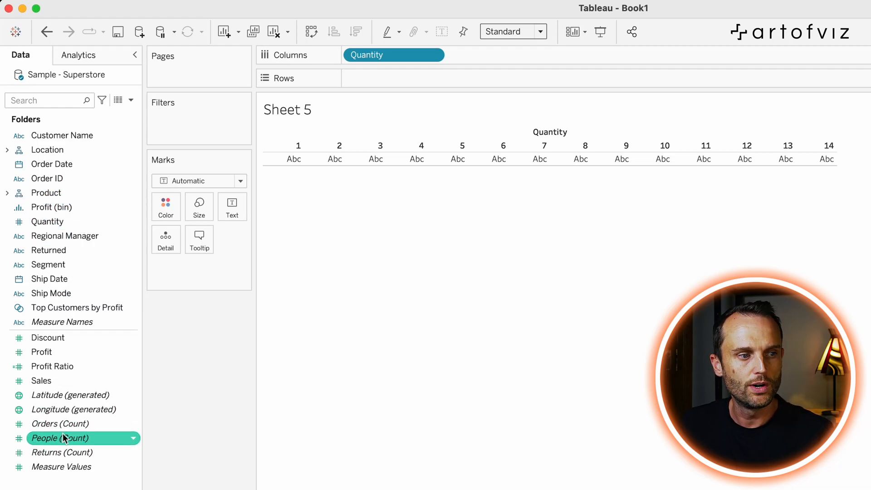
{"action": "left_click", "coordinate": [58, 424]}
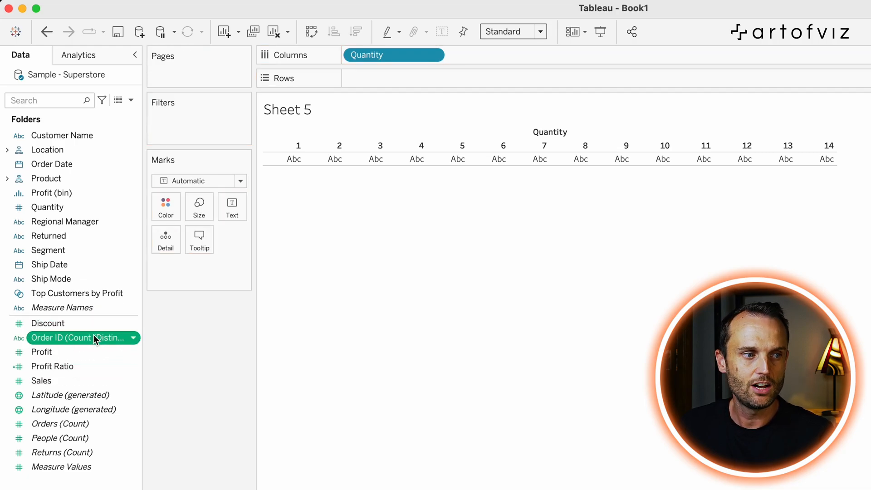
{"action": "mouse_move", "coordinate": [100, 342]}
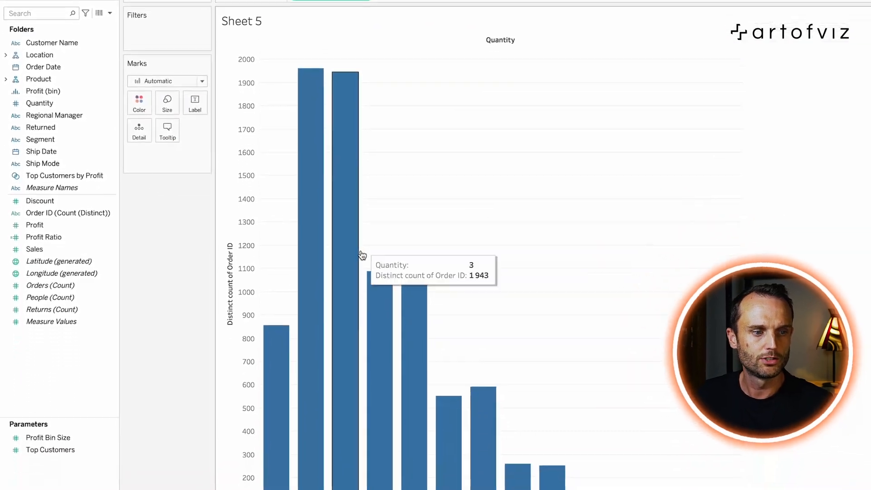
{"action": "scroll", "scroll_direction": "down", "scroll_amount": 3}
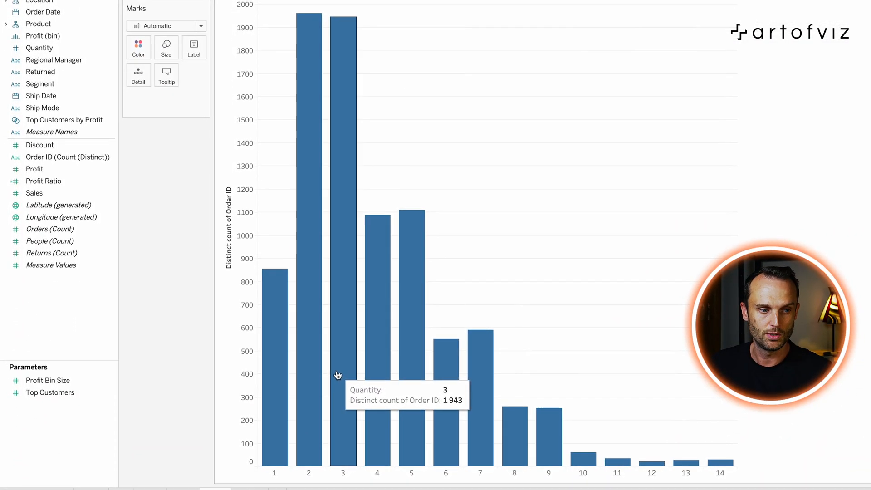
{"action": "mouse_move", "coordinate": [365, 373]}
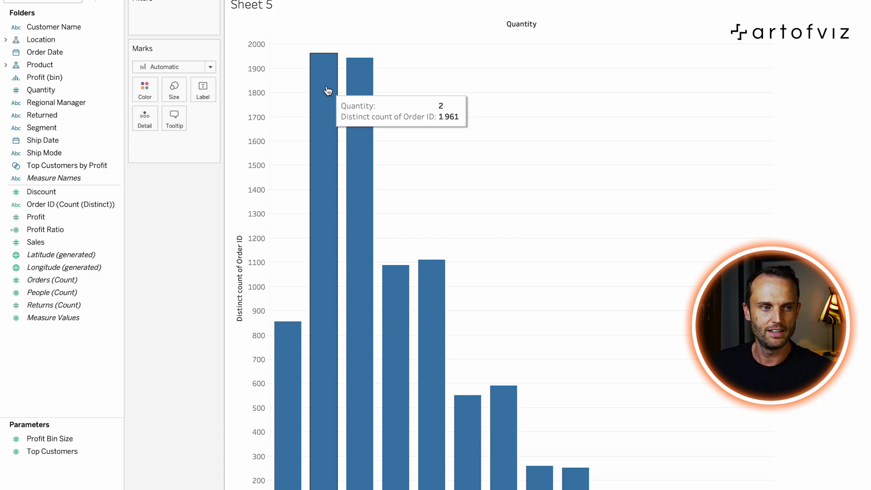
{"action": "mouse_move", "coordinate": [212, 260]}
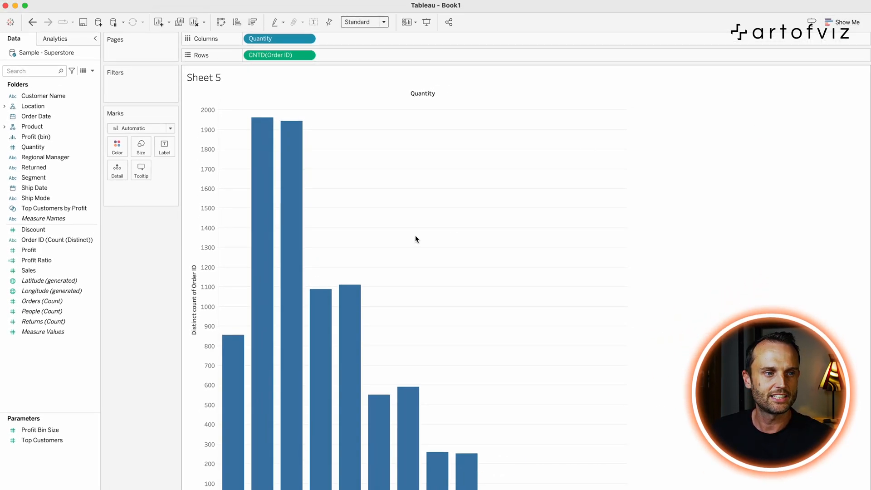
{"action": "mouse_move", "coordinate": [320, 271]}
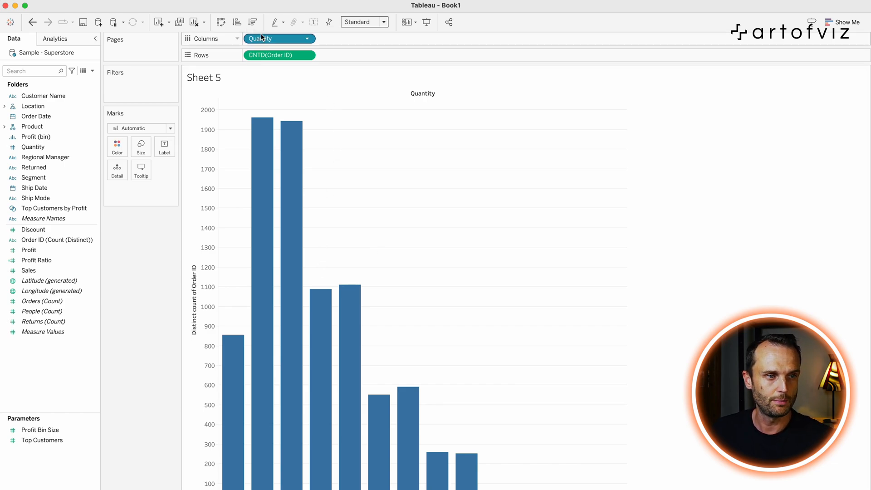
{"action": "left_click", "coordinate": [37, 260]}
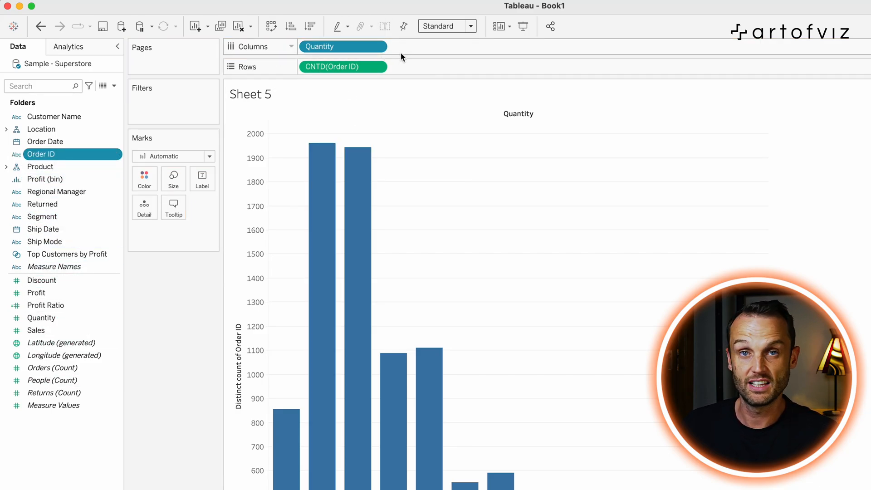
{"action": "mouse_move", "coordinate": [401, 56]}
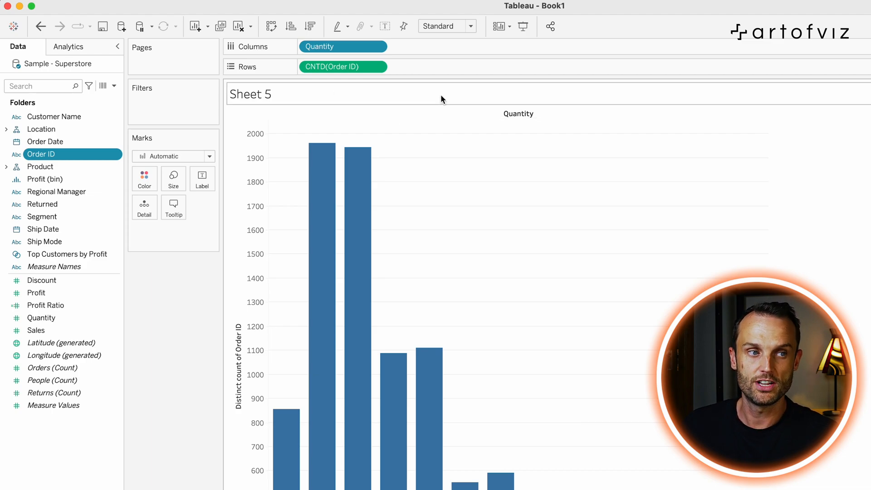
{"action": "mouse_move", "coordinate": [356, 88]}
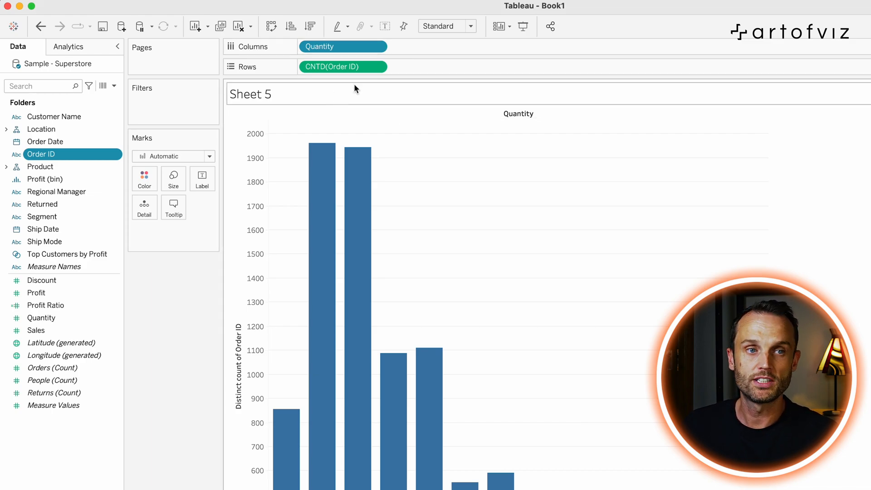
{"action": "mouse_move", "coordinate": [420, 50]}
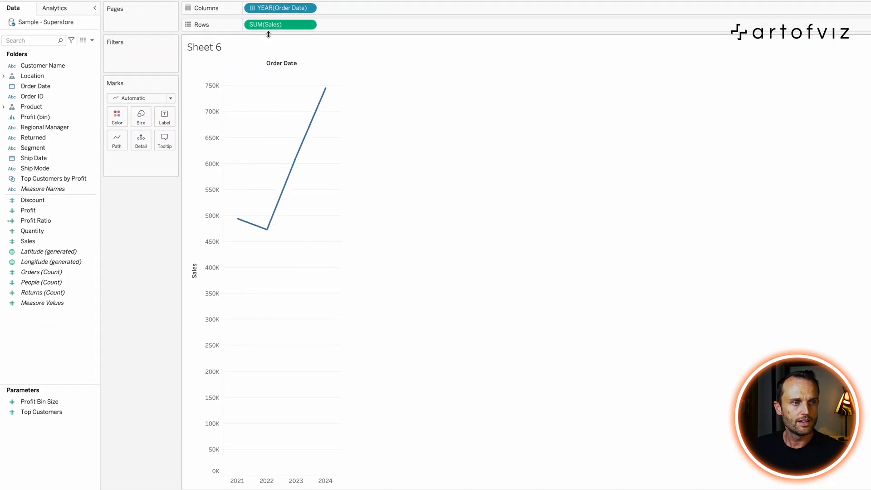
{"action": "mouse_move", "coordinate": [323, 106]}
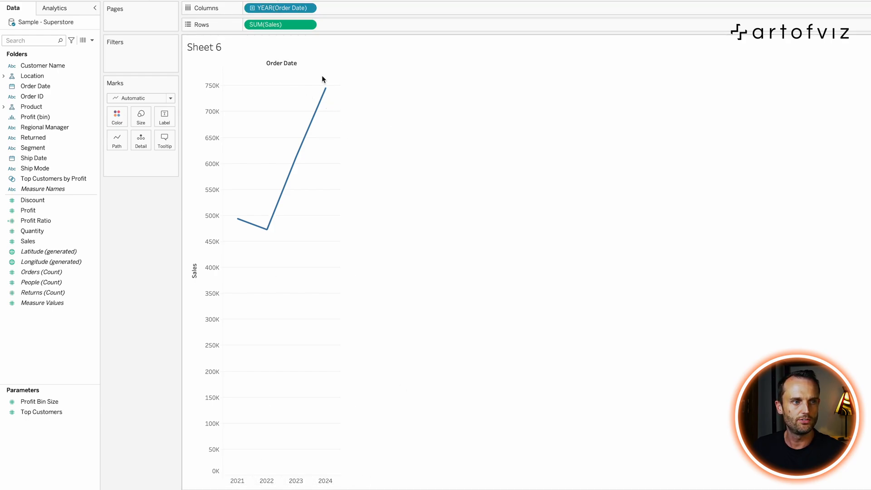
{"action": "mouse_move", "coordinate": [425, 167]}
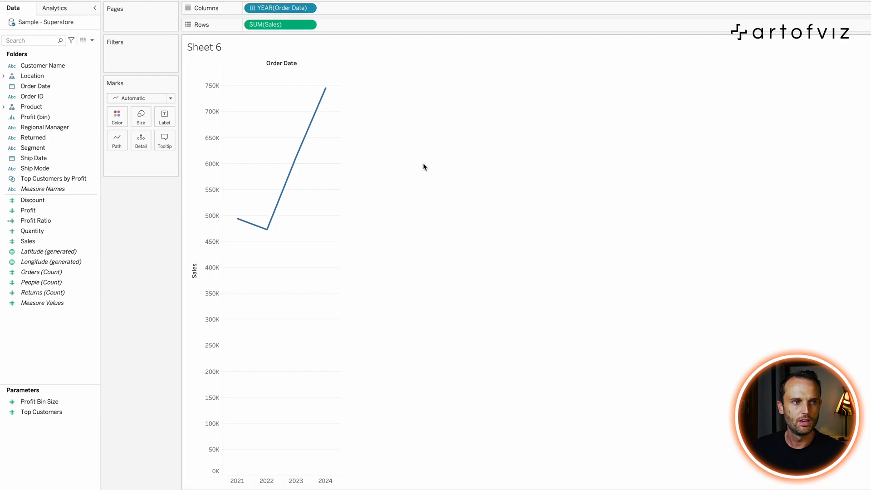
{"action": "mouse_move", "coordinate": [417, 164]}
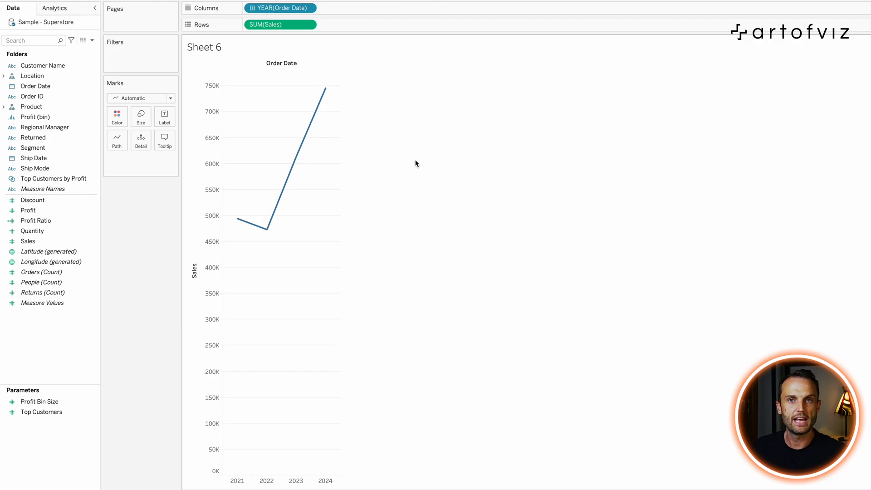
{"action": "mouse_move", "coordinate": [387, 162]}
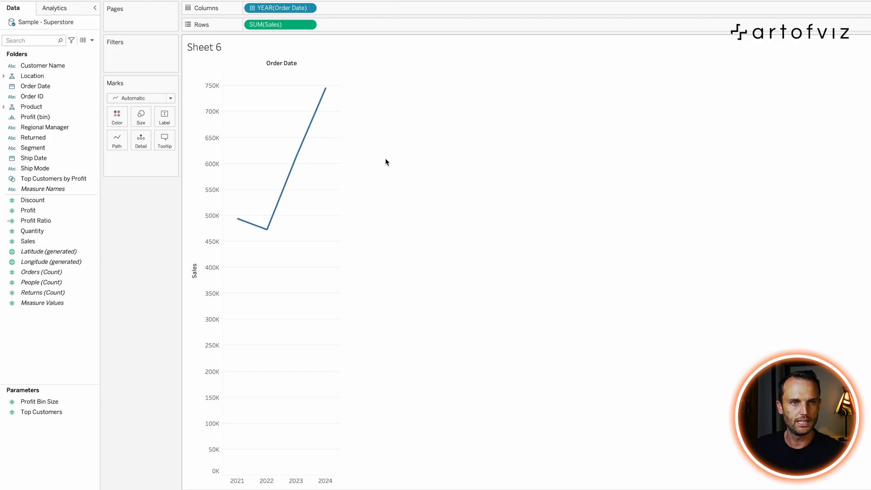
Drill the sales line to quarters and months, collapse to years, and fit Entire View.
{"action": "left_click", "coordinate": [280, 7]}
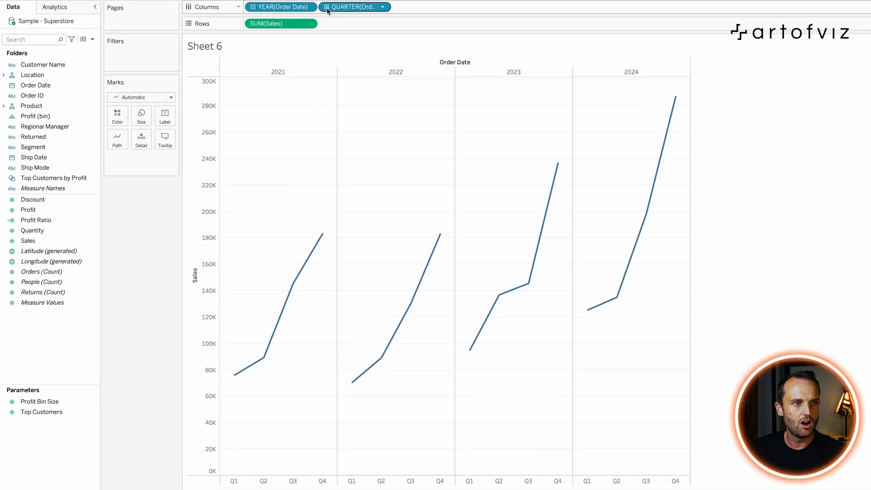
{"action": "left_click", "coordinate": [428, 7]}
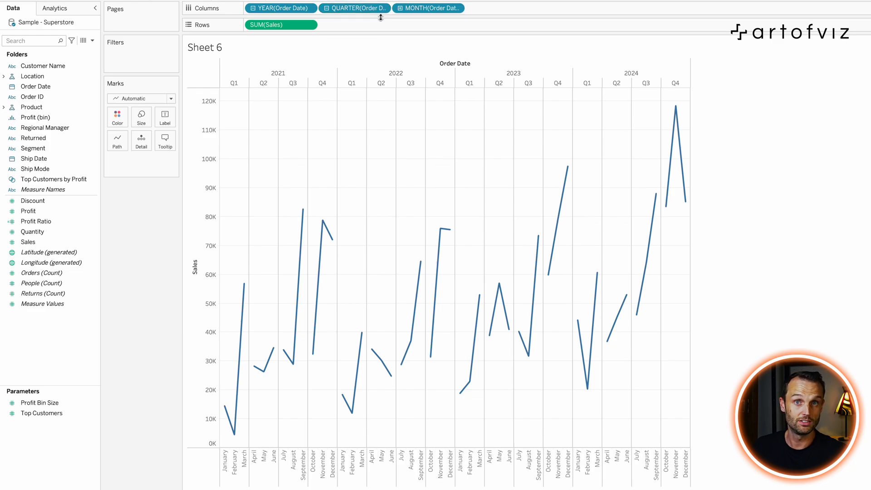
{"action": "left_click", "coordinate": [280, 9]}
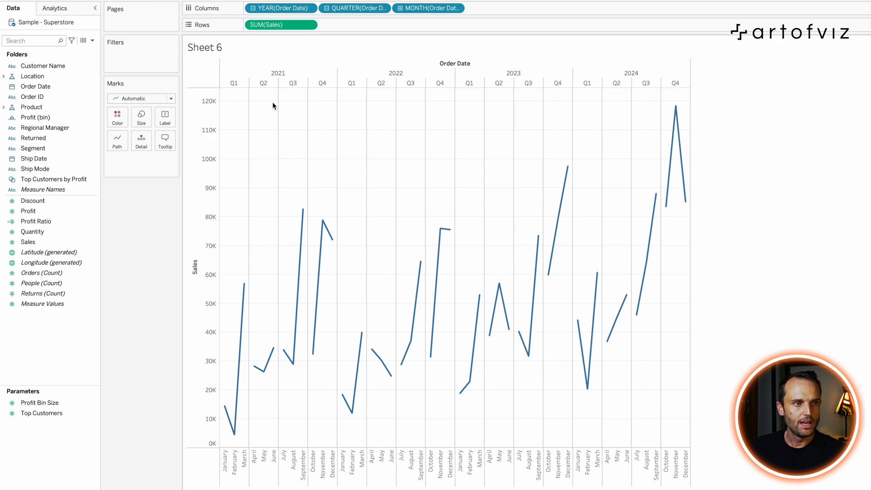
{"action": "mouse_move", "coordinate": [250, 296]}
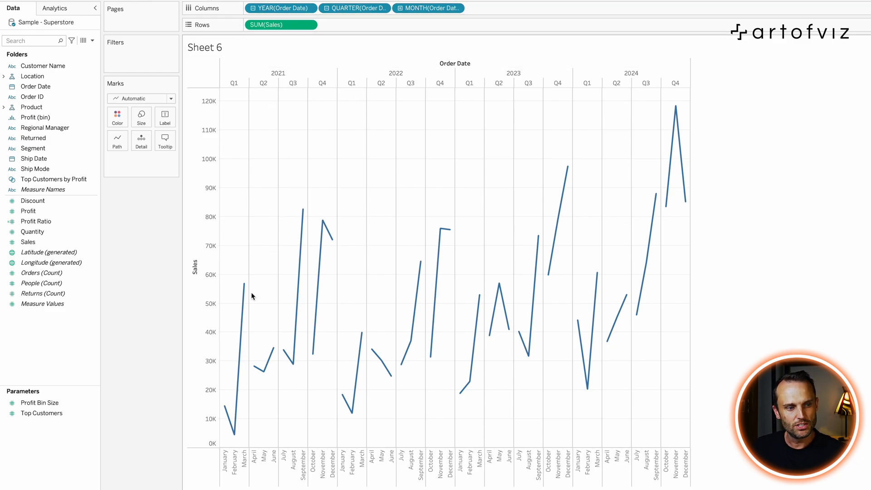
{"action": "left_click", "coordinate": [378, 21]}
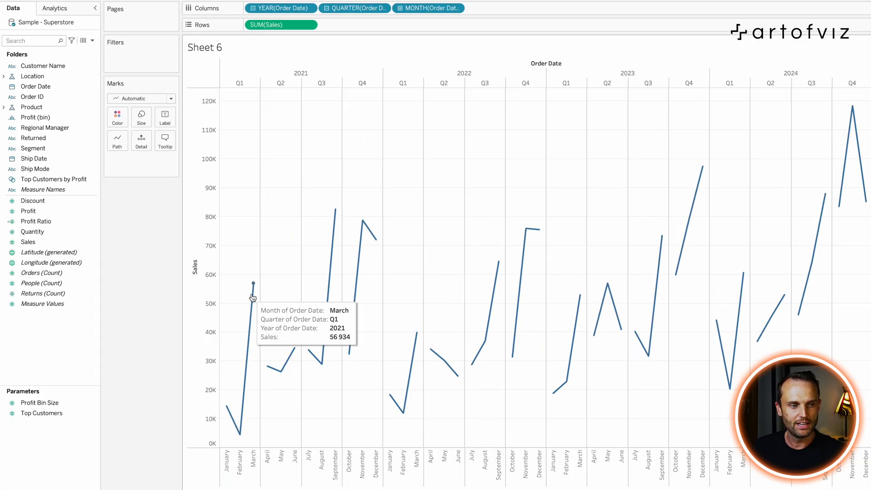
{"action": "mouse_move", "coordinate": [408, 235]}
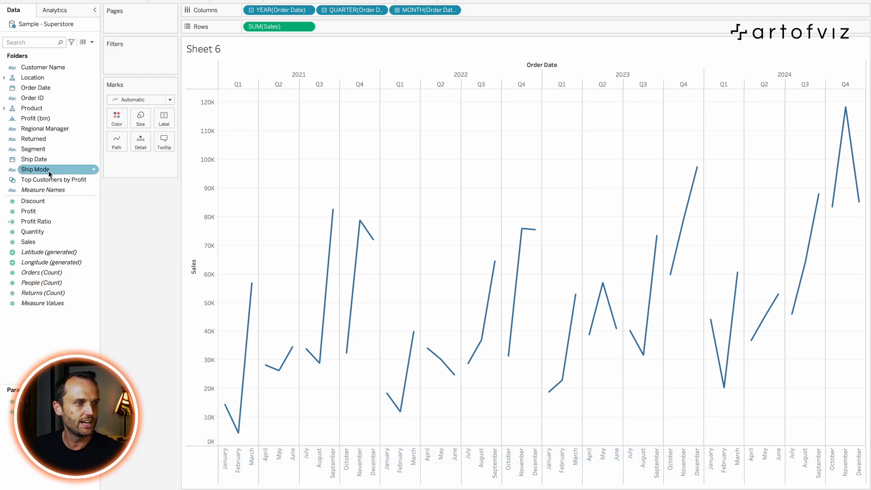
{"action": "left_click", "coordinate": [35, 88]}
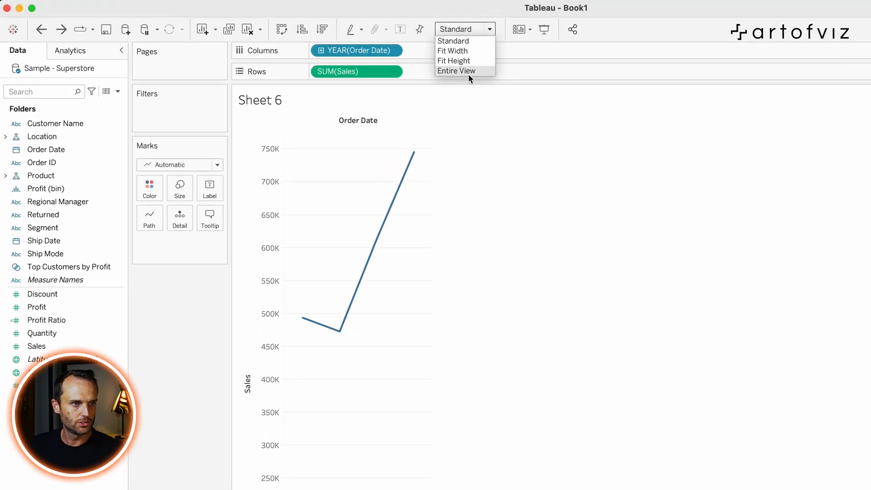
{"action": "left_click", "coordinate": [457, 70]}
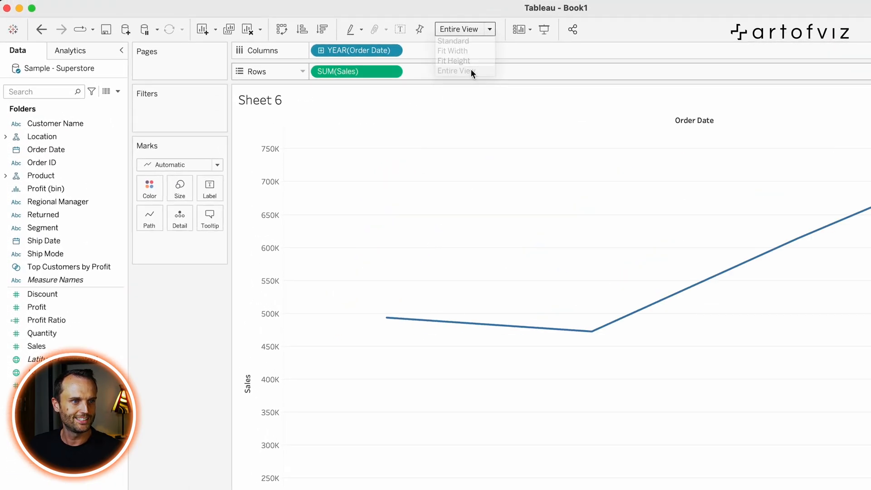
Show the date-level options in the YEAR(Order Date) pill's dropdown menu.
{"action": "left_click", "coordinate": [355, 51]}
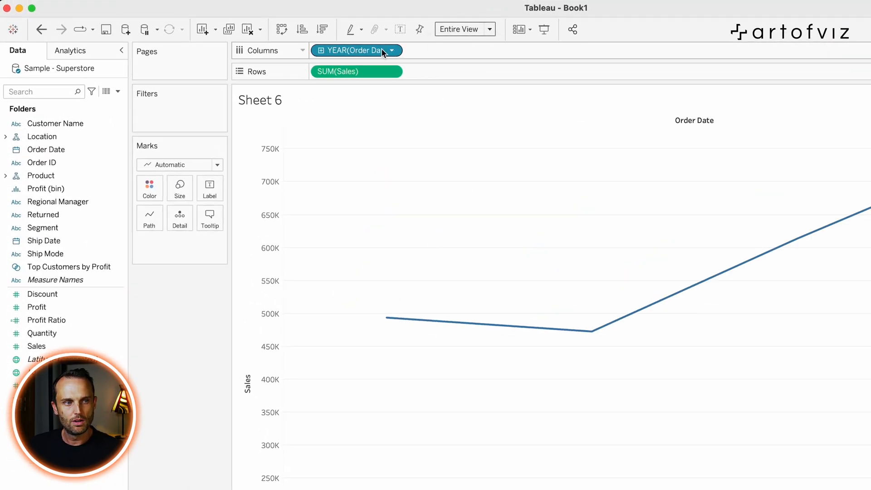
{"action": "mouse_move", "coordinate": [393, 56]}
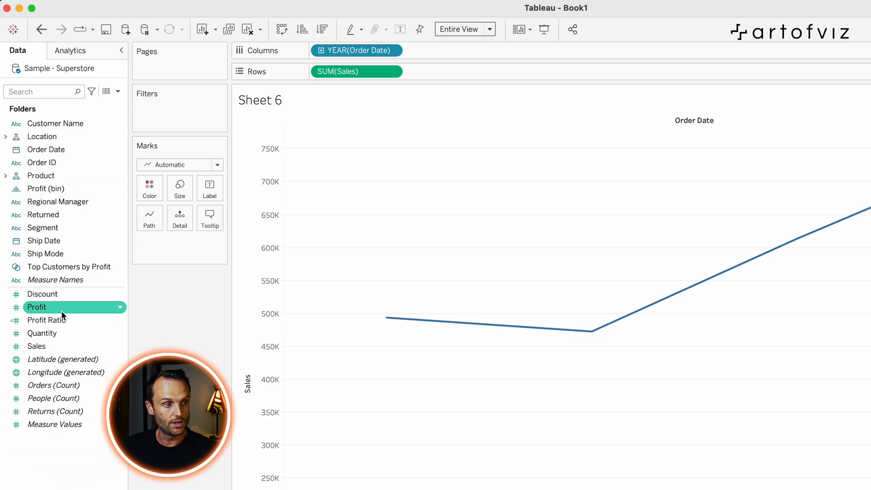
{"action": "left_click", "coordinate": [47, 320]}
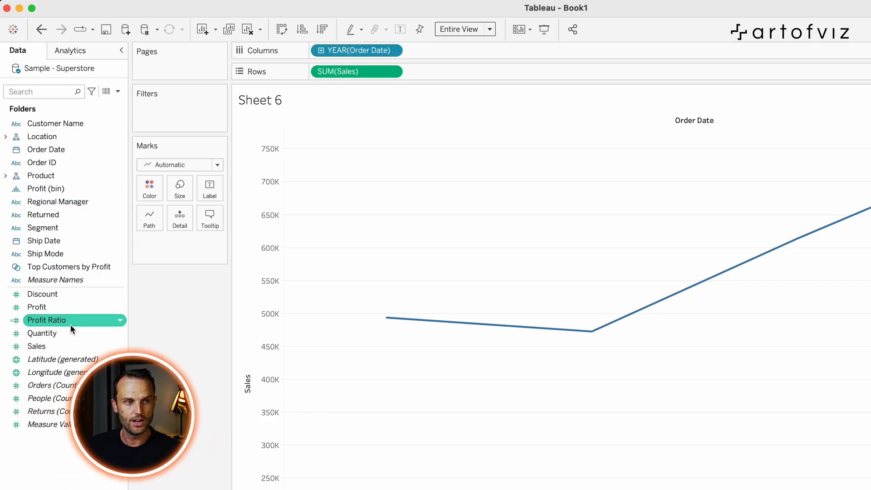
{"action": "left_click", "coordinate": [357, 51]}
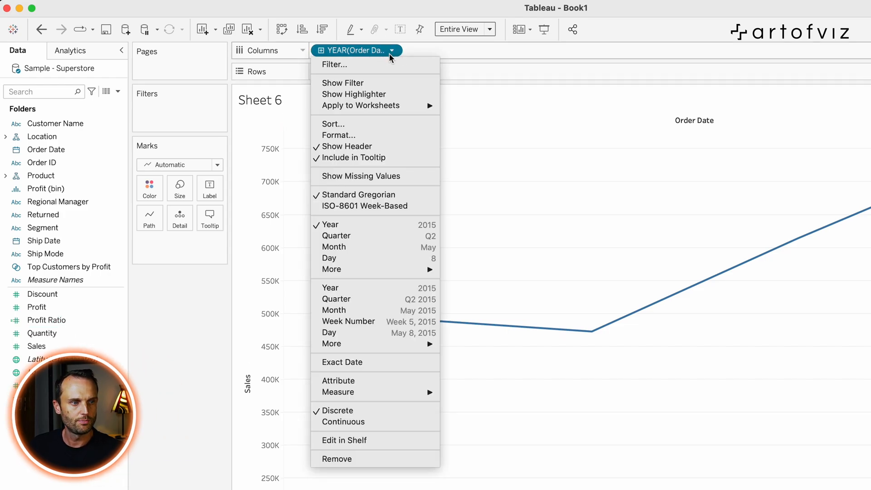
{"action": "mouse_move", "coordinate": [373, 225]}
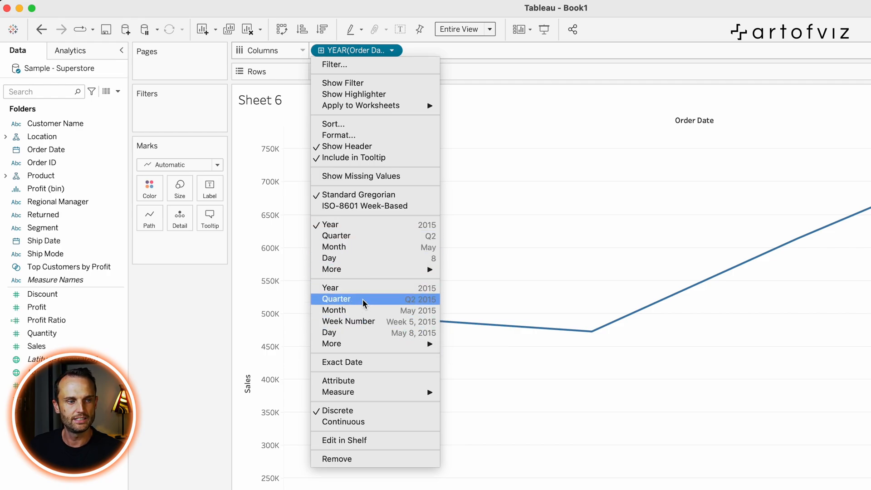
{"action": "mouse_move", "coordinate": [360, 338]}
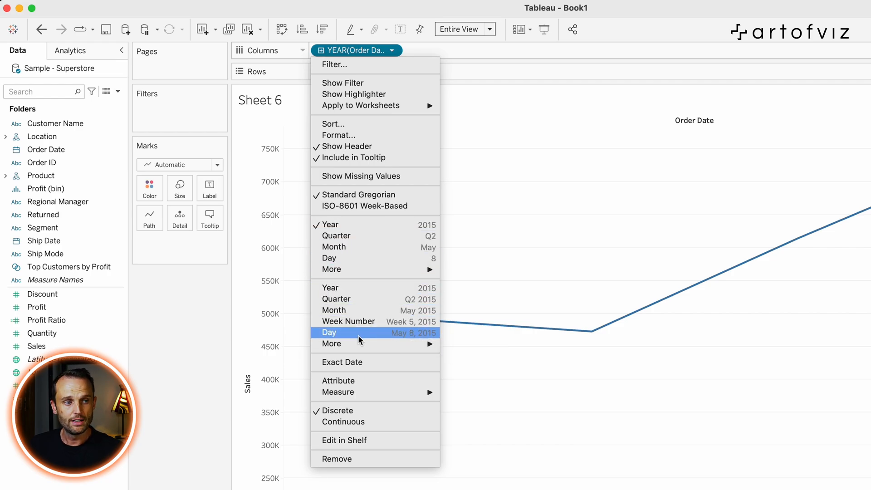
{"action": "mouse_move", "coordinate": [380, 287]}
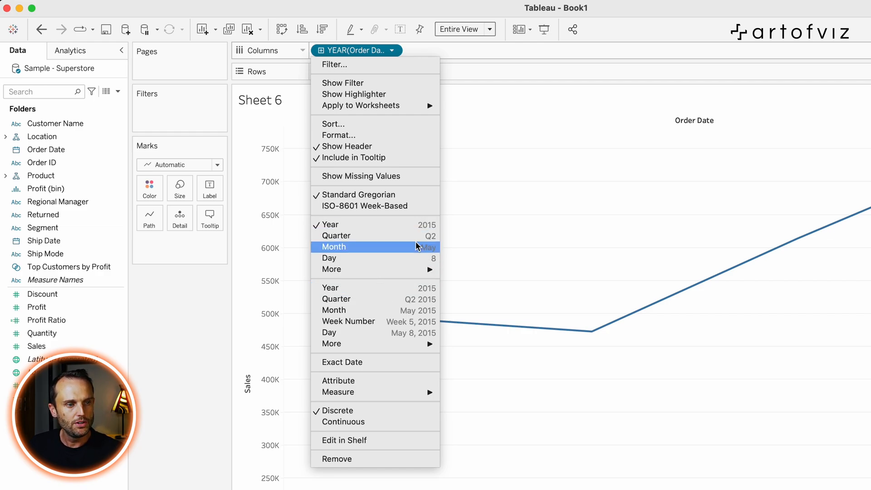
{"action": "mouse_move", "coordinate": [416, 254]}
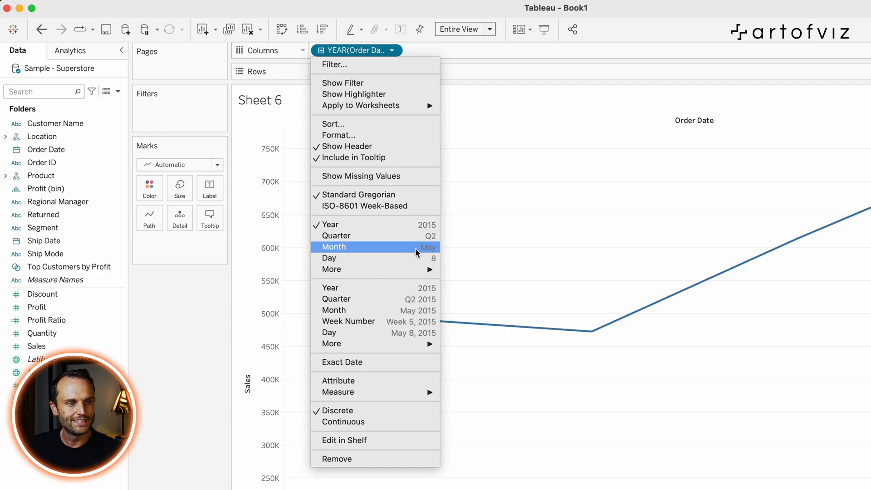
{"action": "mouse_move", "coordinate": [406, 252]}
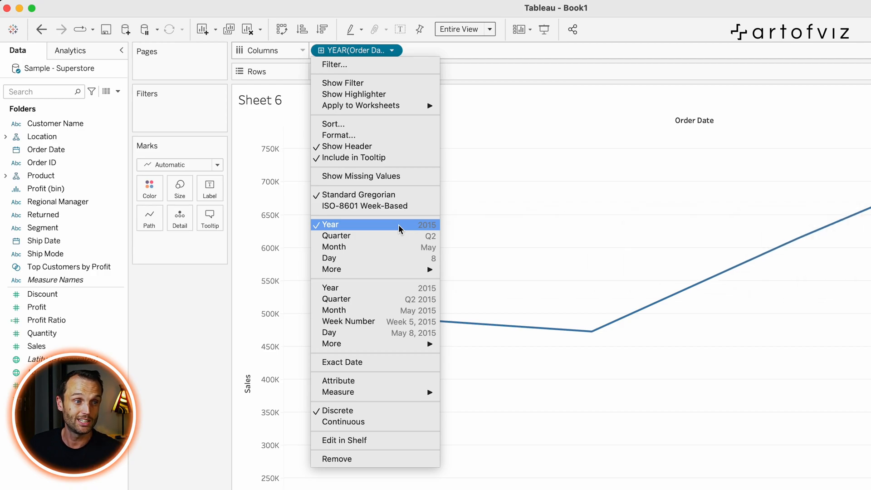
{"action": "mouse_move", "coordinate": [389, 250]}
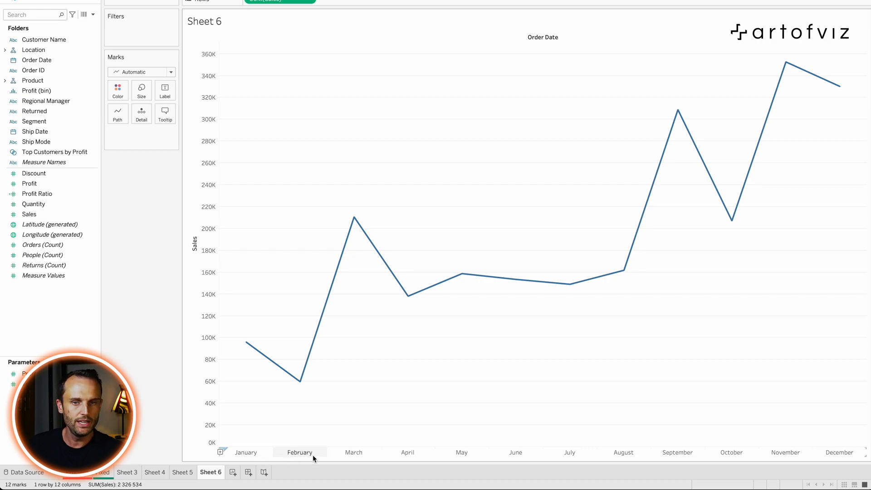
{"action": "mouse_move", "coordinate": [662, 462]}
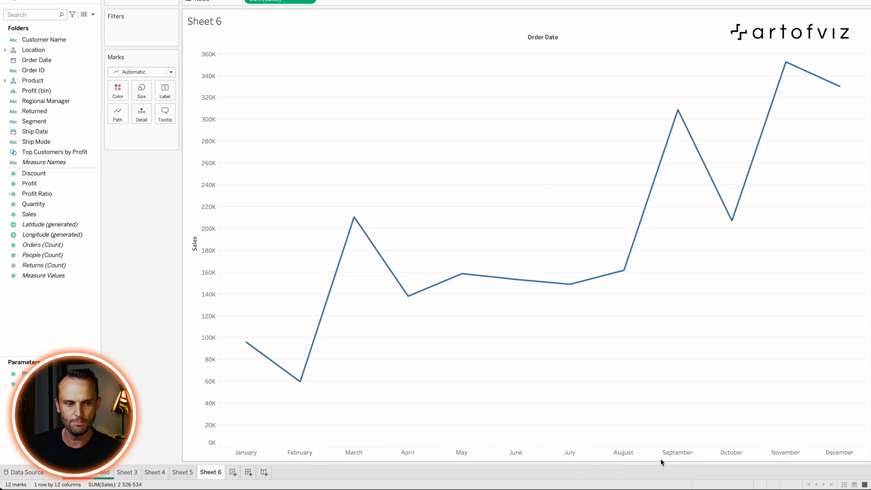
{"action": "mouse_move", "coordinate": [285, 458]}
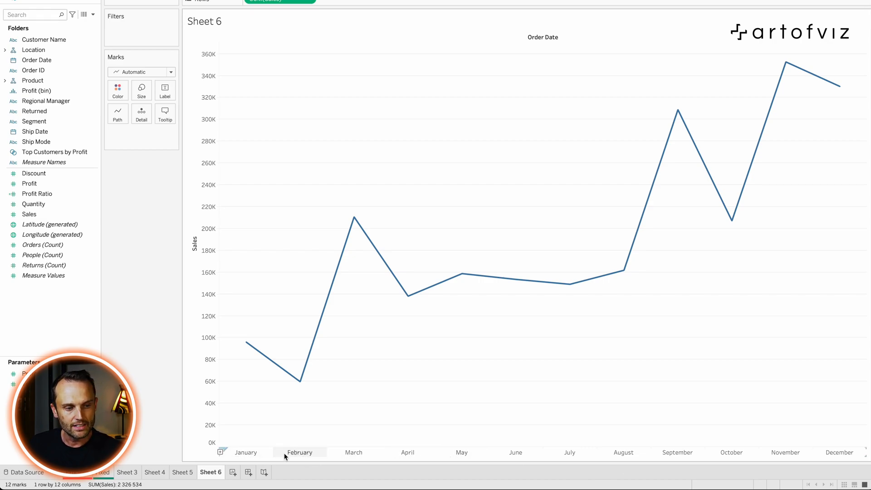
{"action": "mouse_move", "coordinate": [300, 457]}
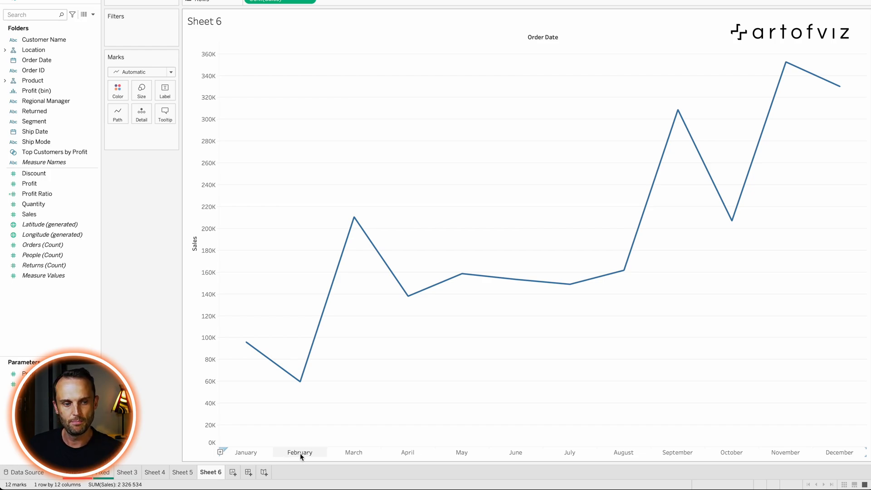
{"action": "mouse_move", "coordinate": [294, 376]}
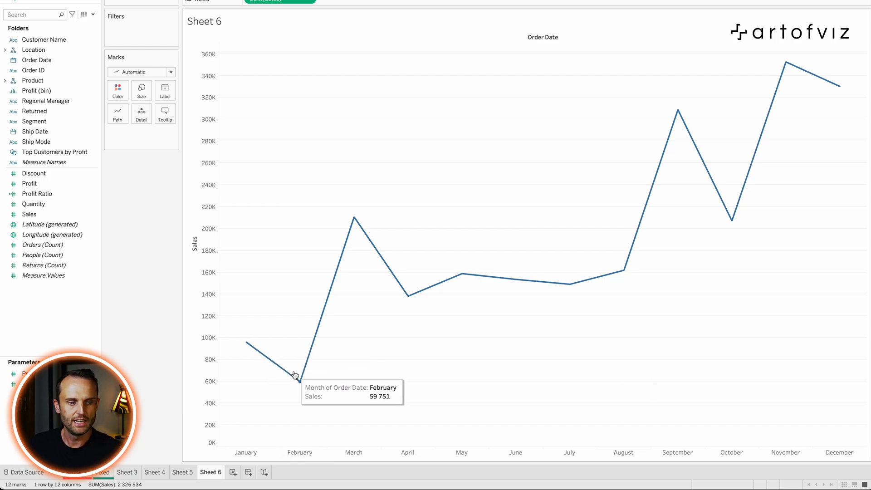
{"action": "mouse_move", "coordinate": [669, 199]}
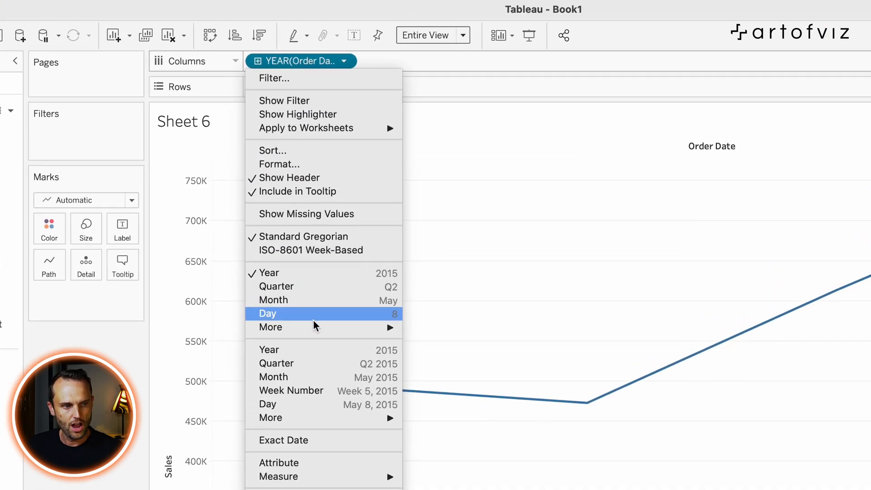
{"action": "mouse_move", "coordinate": [315, 329]}
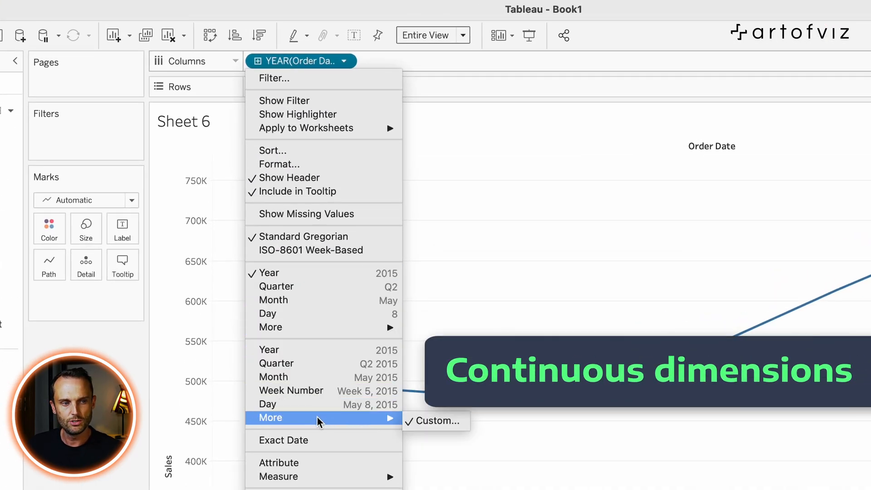
{"action": "mouse_move", "coordinate": [321, 405]}
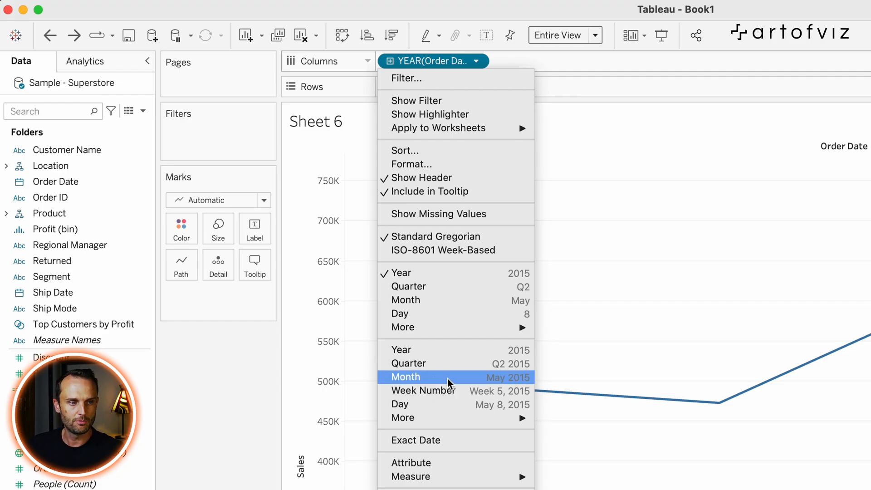
{"action": "mouse_move", "coordinate": [523, 384]}
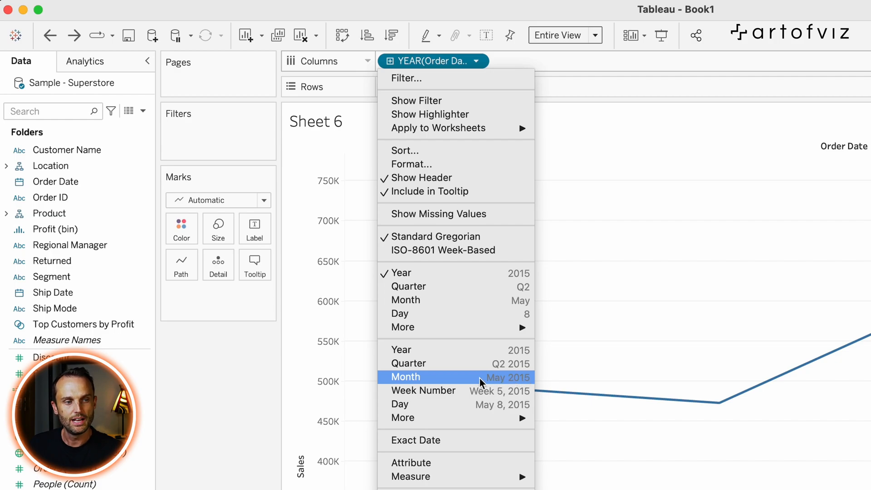
{"action": "mouse_move", "coordinate": [513, 380]}
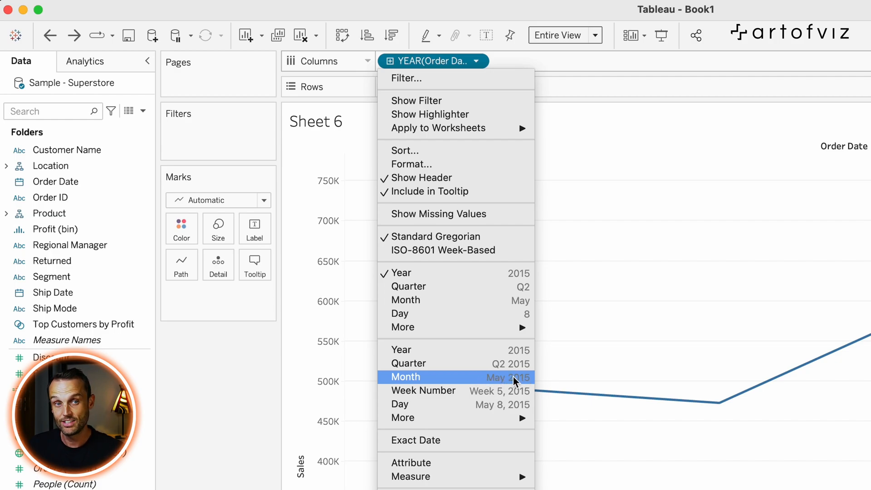
Switch Order Date to a continuous Month timeline for the sales line.
{"action": "left_click", "coordinate": [405, 377]}
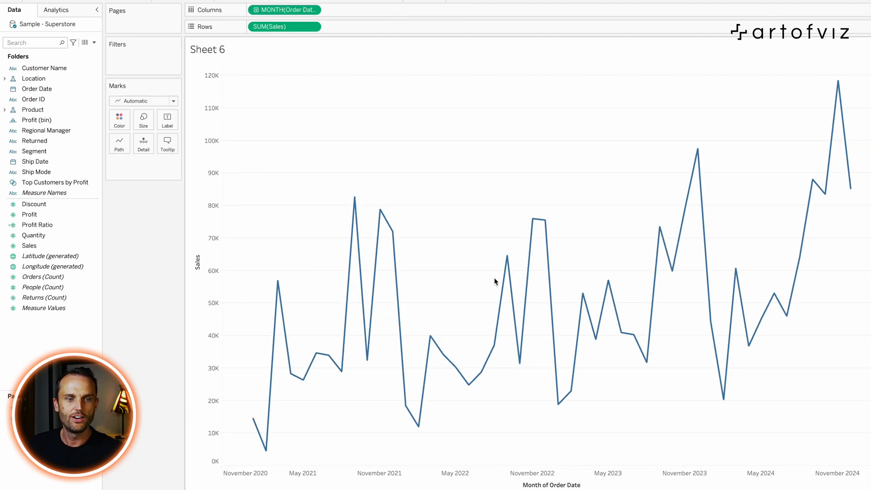
{"action": "mouse_move", "coordinate": [531, 218]}
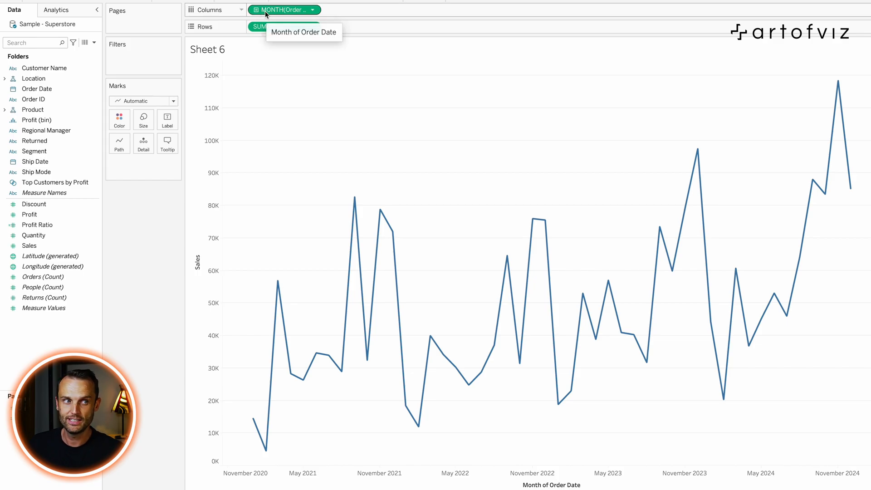
{"action": "mouse_move", "coordinate": [350, 12]}
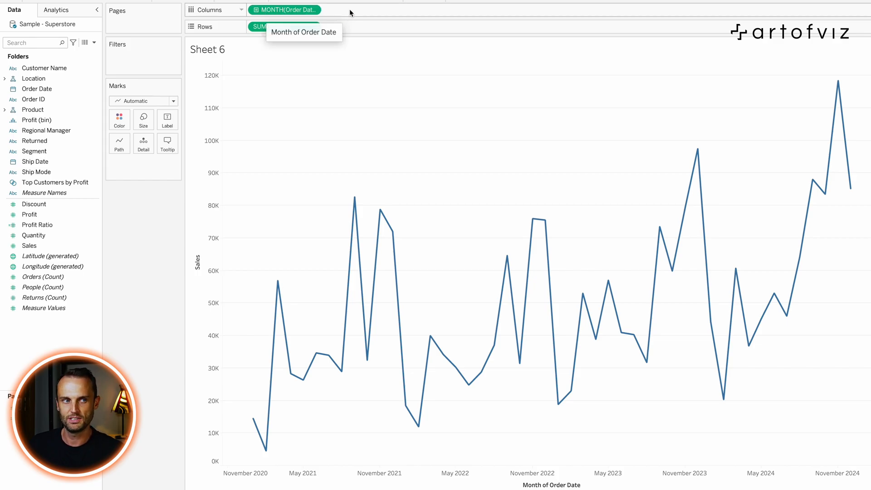
{"action": "mouse_move", "coordinate": [548, 407]}
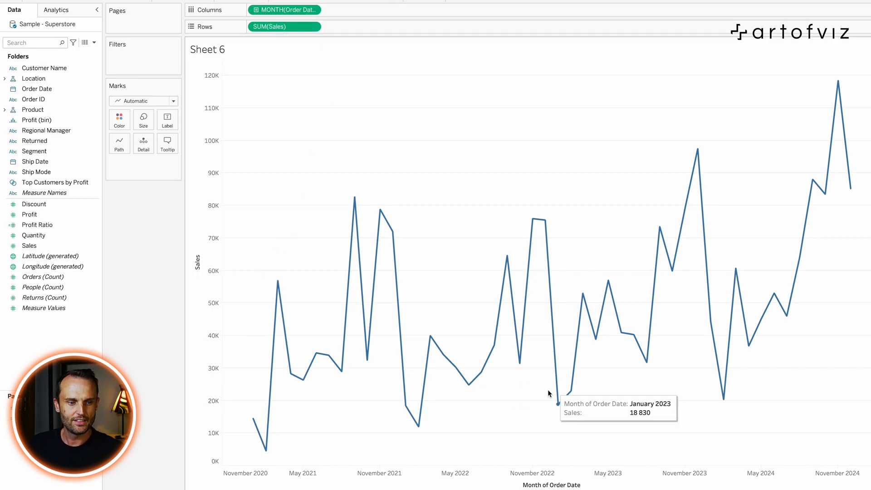
{"action": "mouse_move", "coordinate": [296, 452]}
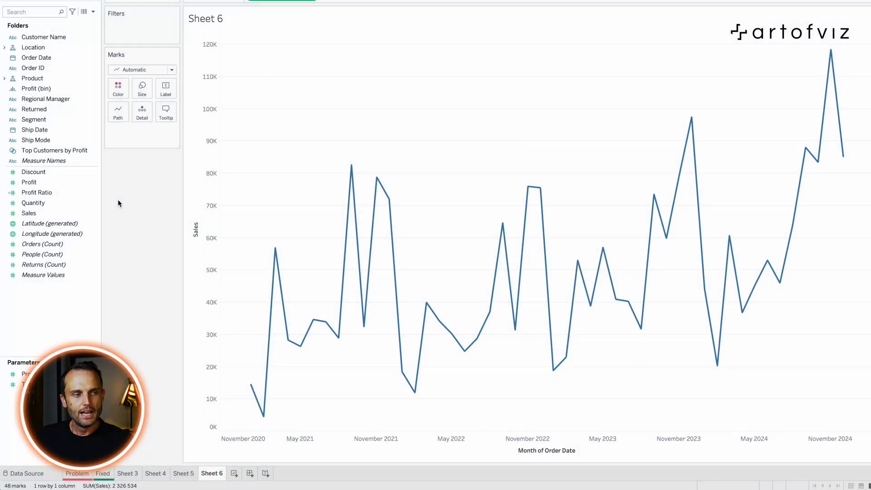
{"action": "mouse_move", "coordinate": [122, 206]}
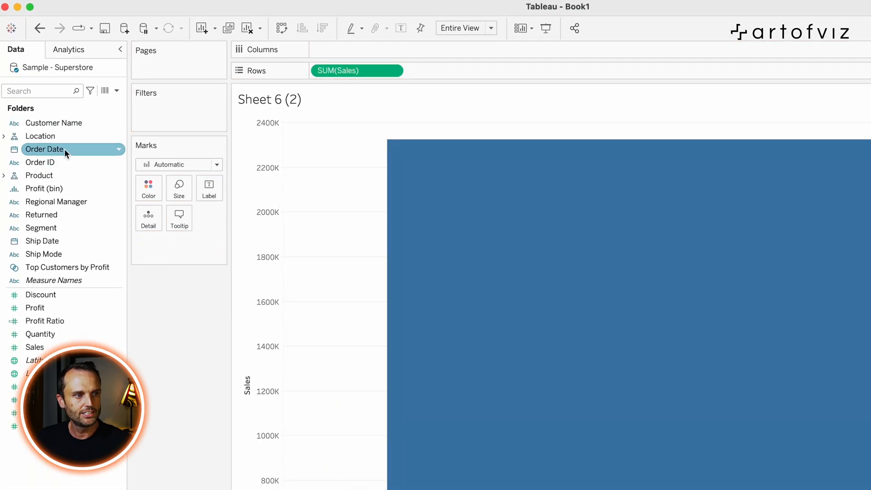
Put Order Date on Columns as discrete Month to plot total Sales.
{"action": "left_click_drag", "start_coordinate": [64, 149], "coordinate": [357, 50]}
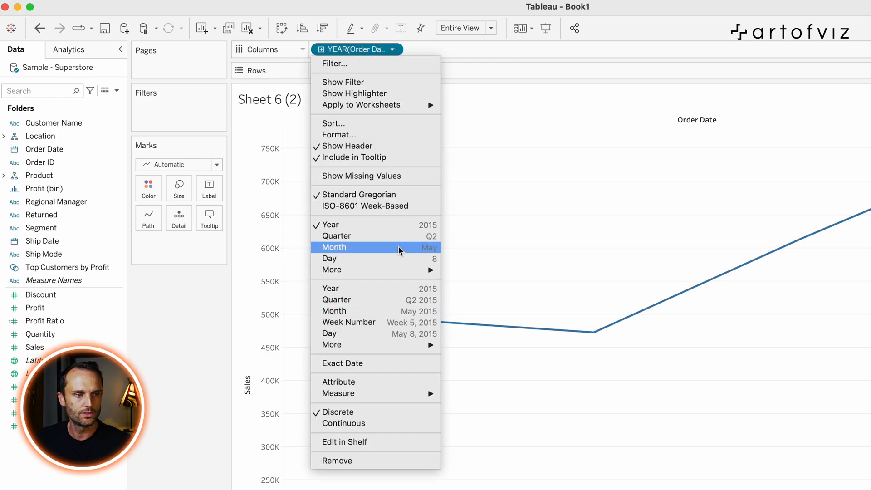
{"action": "left_click", "coordinate": [334, 247]}
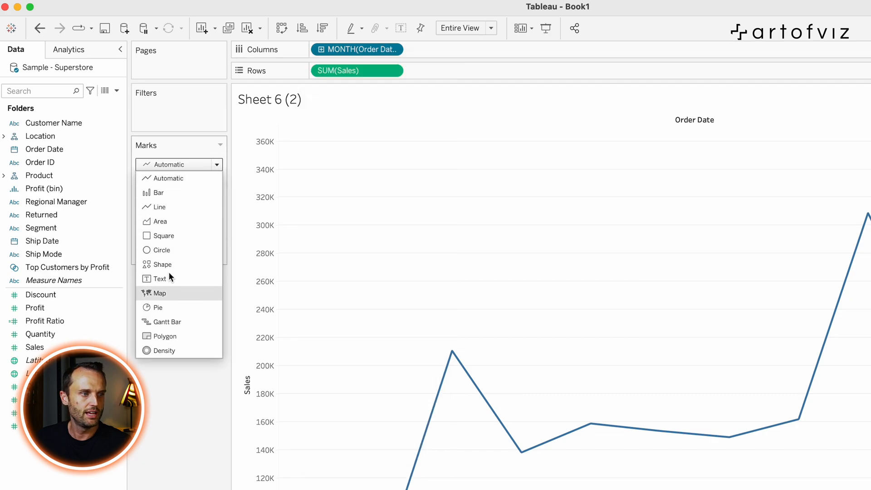
Change the Marks type to Bar for the January–December sales.
{"action": "left_click", "coordinate": [159, 192]}
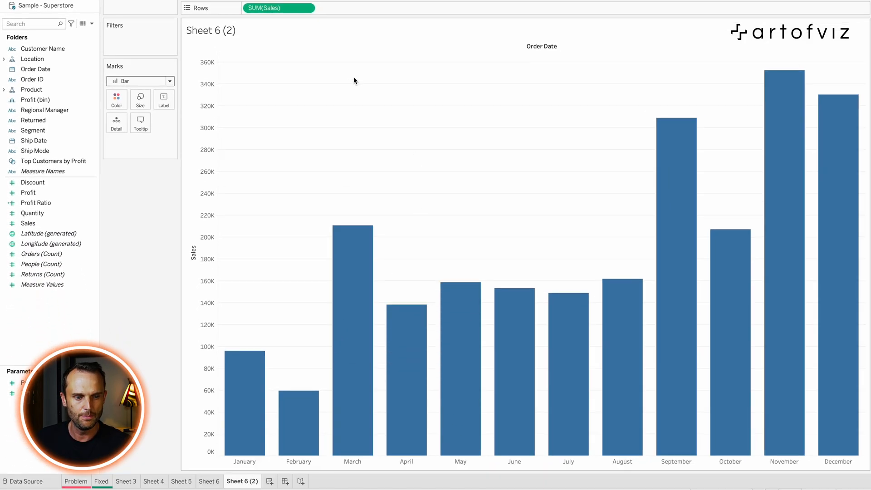
{"action": "mouse_move", "coordinate": [386, 148]}
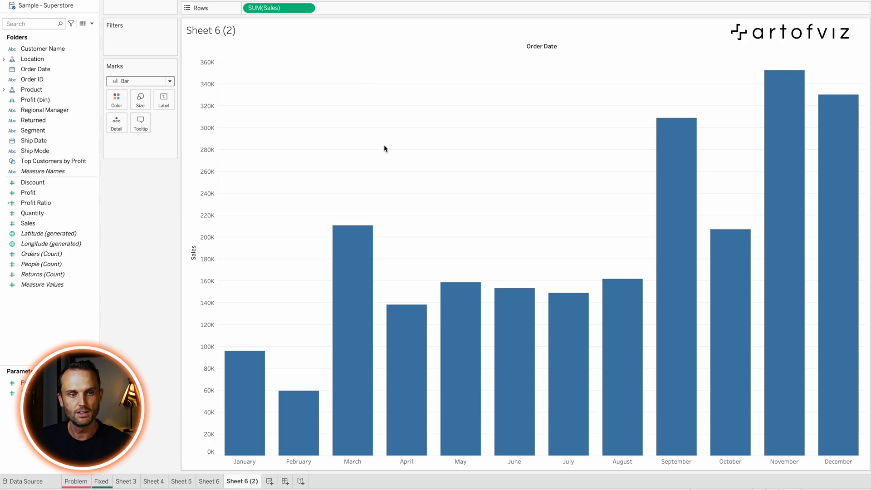
{"action": "mouse_move", "coordinate": [628, 172]}
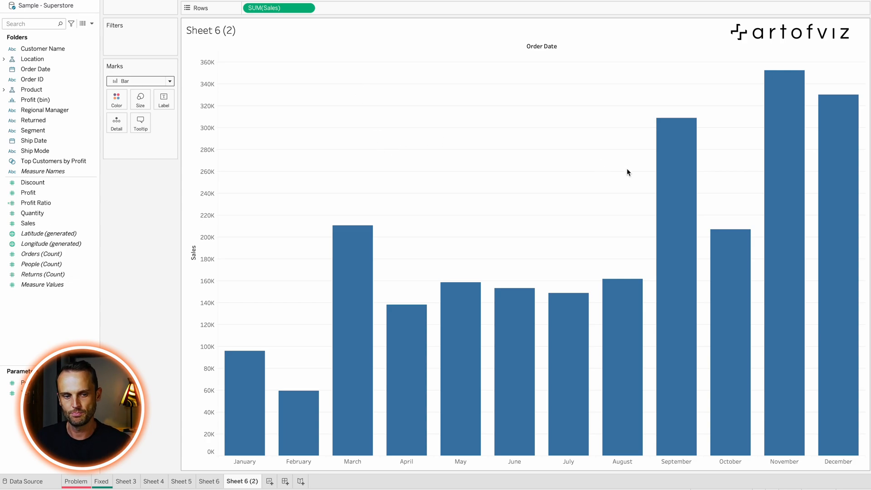
{"action": "mouse_move", "coordinate": [828, 136]}
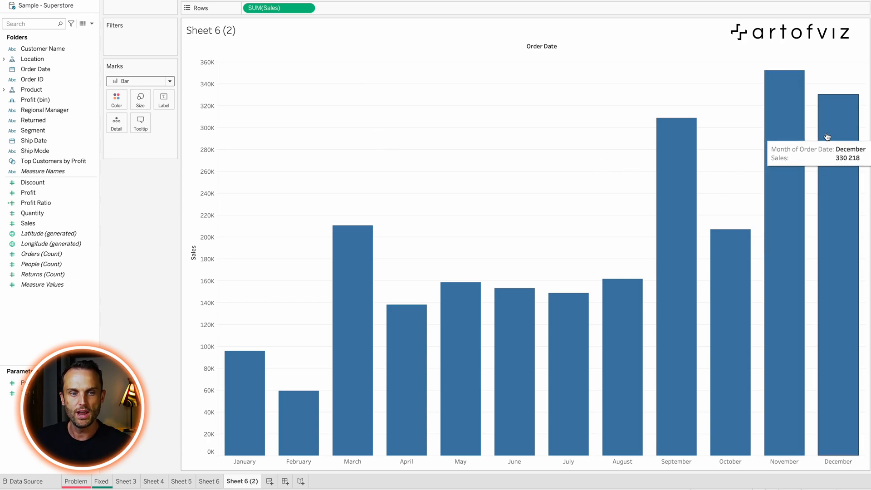
{"action": "mouse_move", "coordinate": [685, 147]}
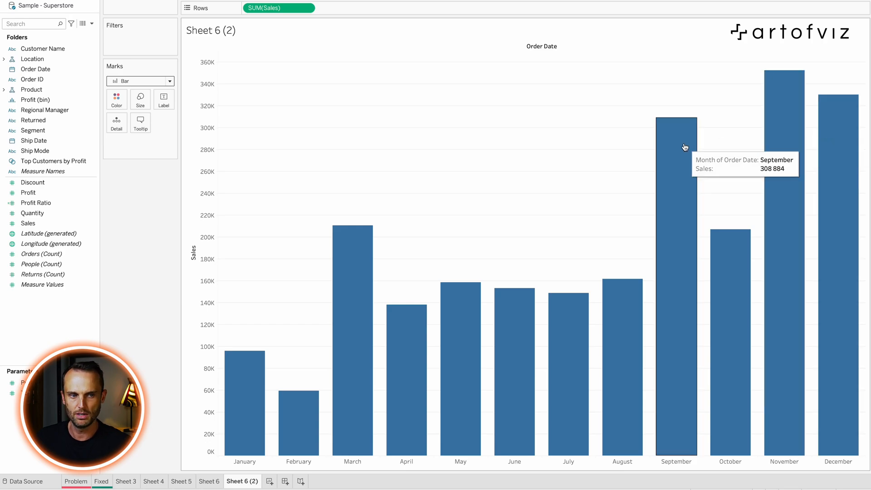
{"action": "mouse_move", "coordinate": [464, 224]}
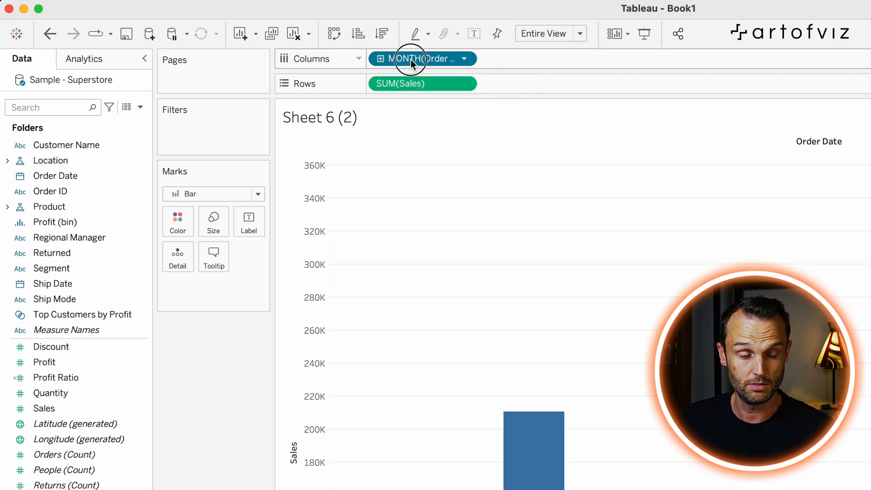
Colour bars by MONTH(Order Date), preview palette swatches in Edit Colors, then cancel.
{"action": "left_click_drag", "start_coordinate": [423, 59], "coordinate": [178, 221]}
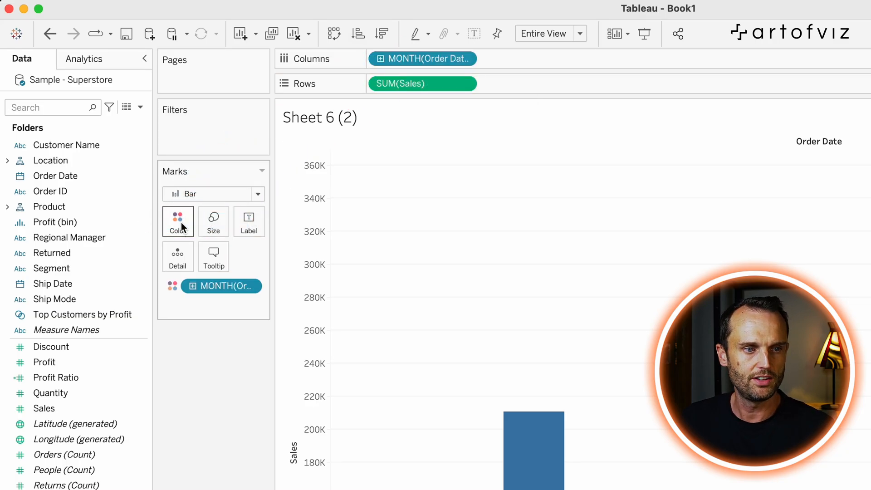
{"action": "left_click", "coordinate": [178, 222]}
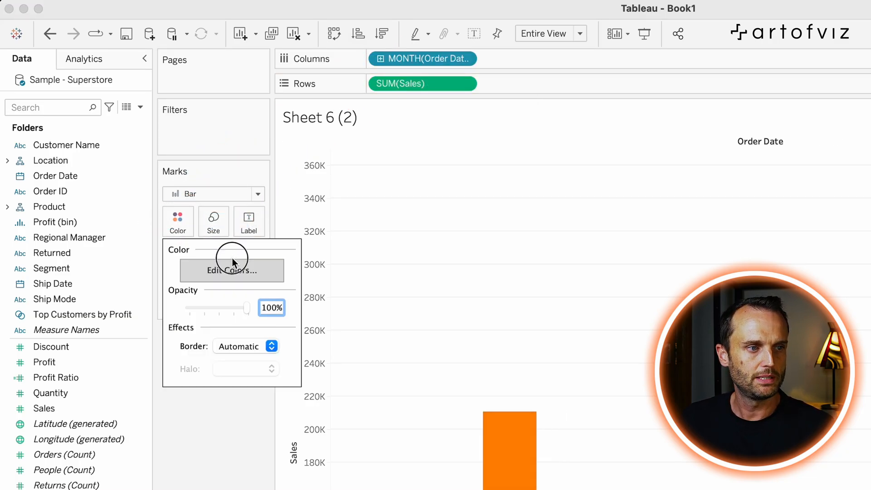
{"action": "left_click", "coordinate": [231, 270]}
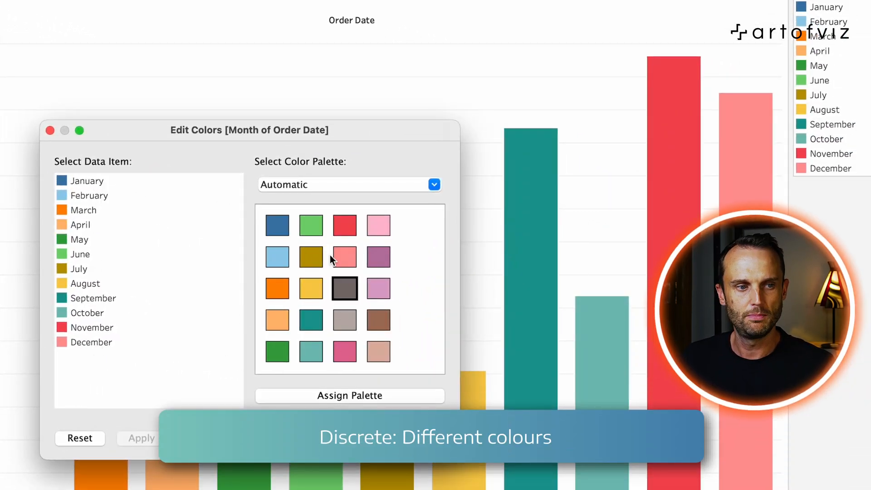
{"action": "left_click", "coordinate": [277, 351]}
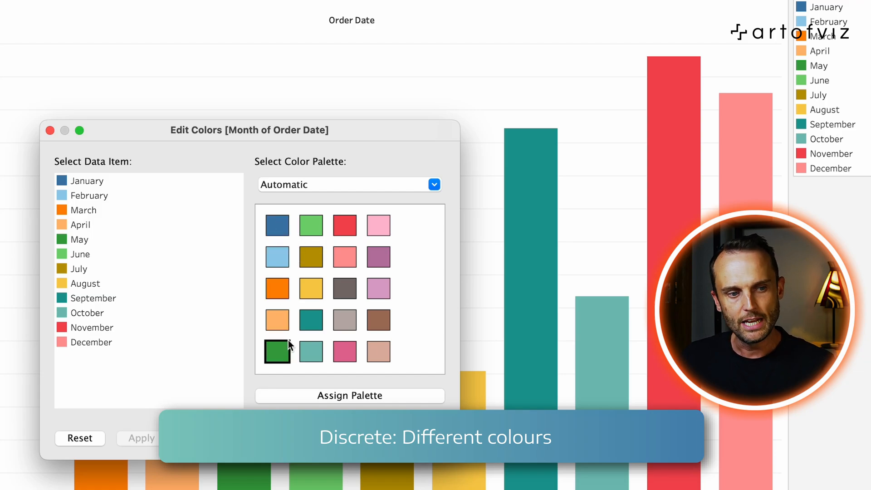
{"action": "left_click", "coordinate": [311, 288]}
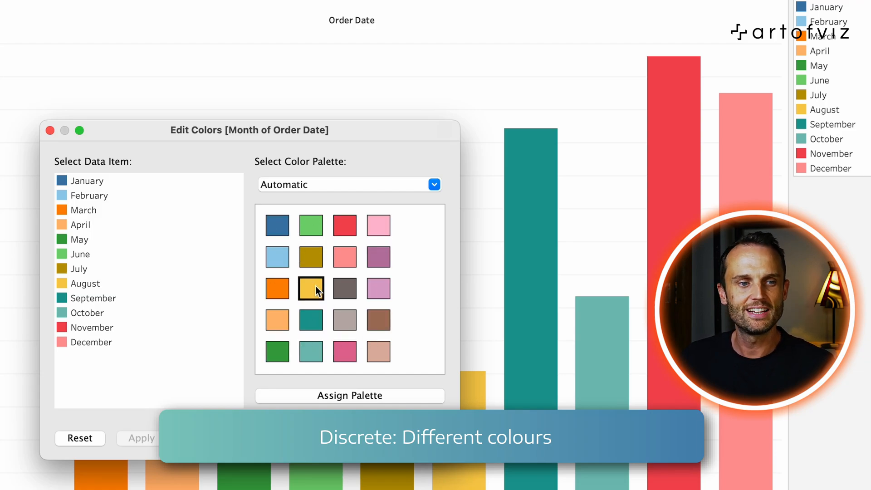
{"action": "mouse_move", "coordinate": [418, 277]}
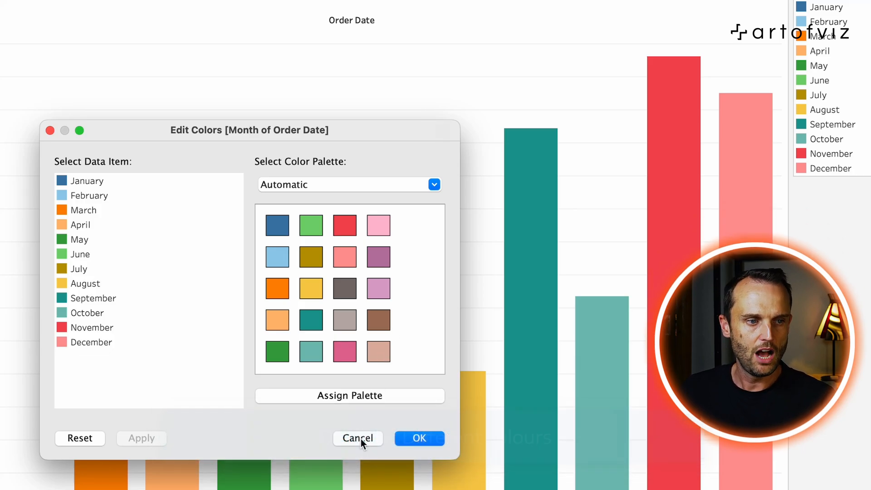
{"action": "left_click", "coordinate": [358, 439]}
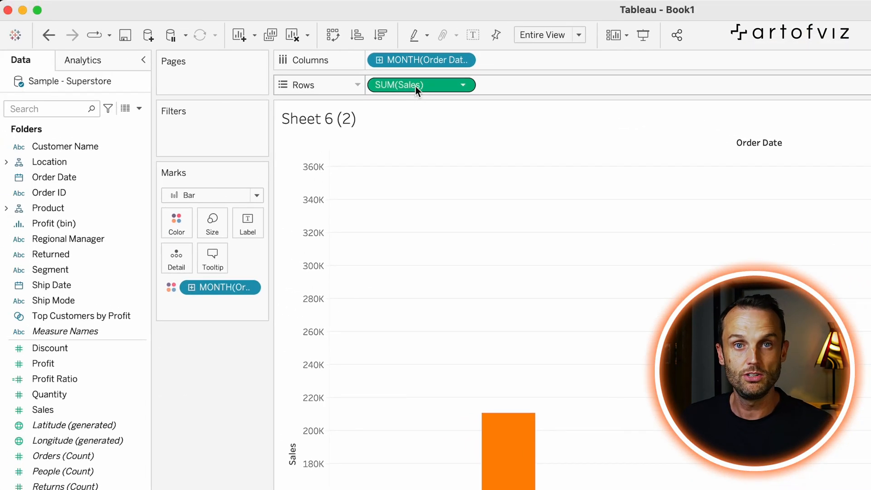
{"action": "mouse_move", "coordinate": [417, 90]}
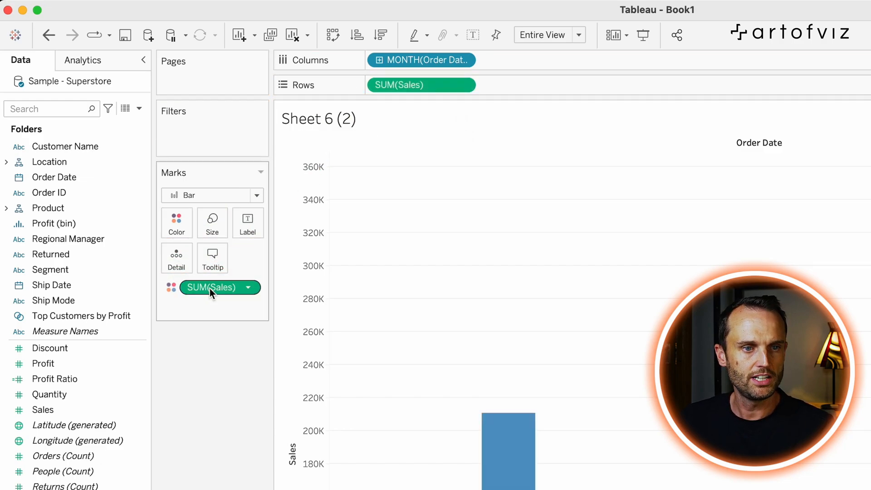
View the SUM(Sales) blue gradient in Edit Colors, then close the dialog.
{"action": "left_click", "coordinate": [176, 221]}
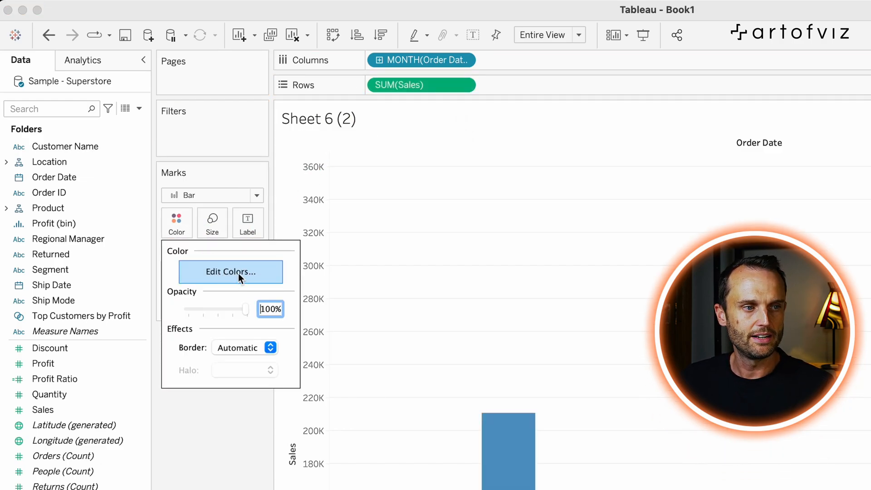
{"action": "left_click", "coordinate": [230, 272]}
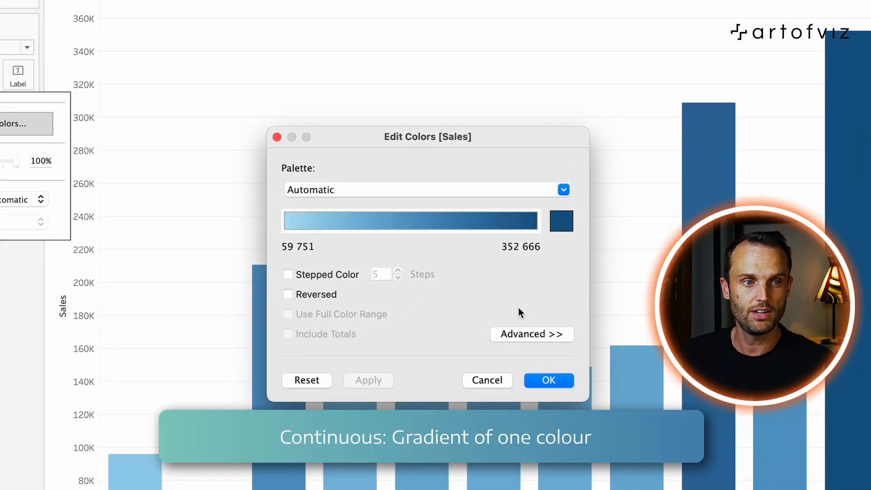
{"action": "left_click", "coordinate": [549, 380]}
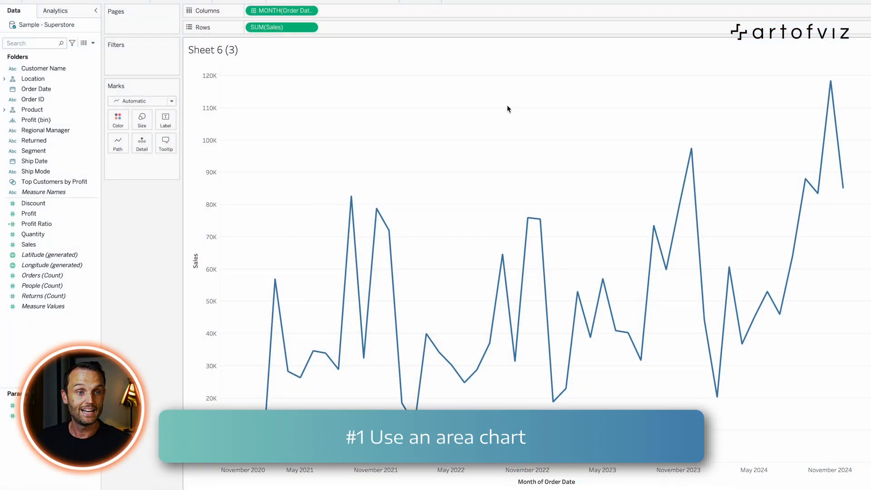
Switch the Sheet 6 (3) Marks type from Automatic to Area.
{"action": "left_click", "coordinate": [844, 24]}
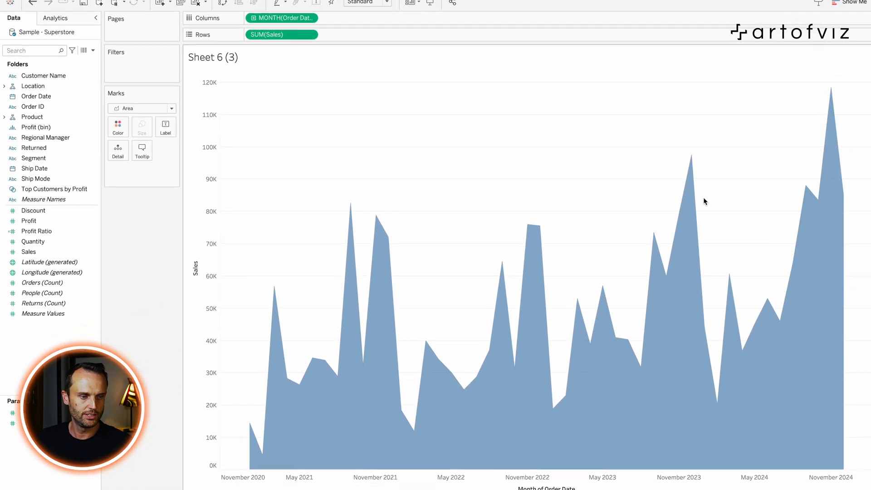
{"action": "scroll", "scroll_direction": "down", "scroll_amount": 3}
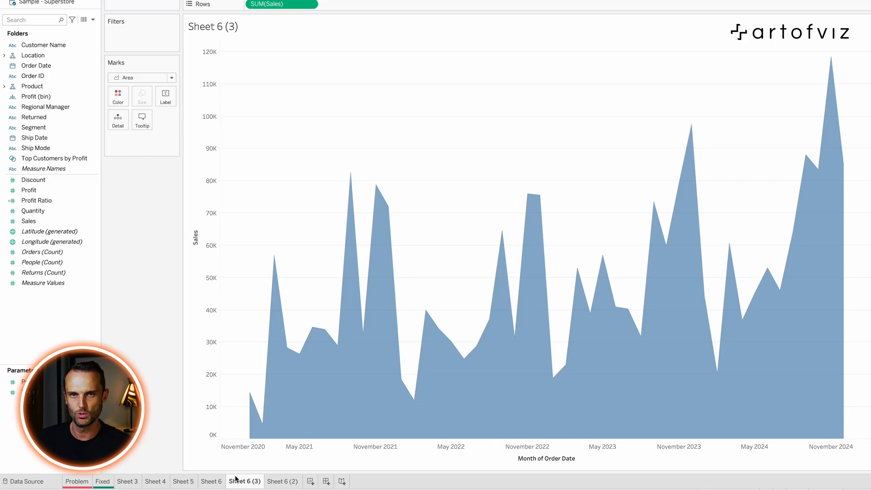
{"action": "mouse_move", "coordinate": [250, 406]}
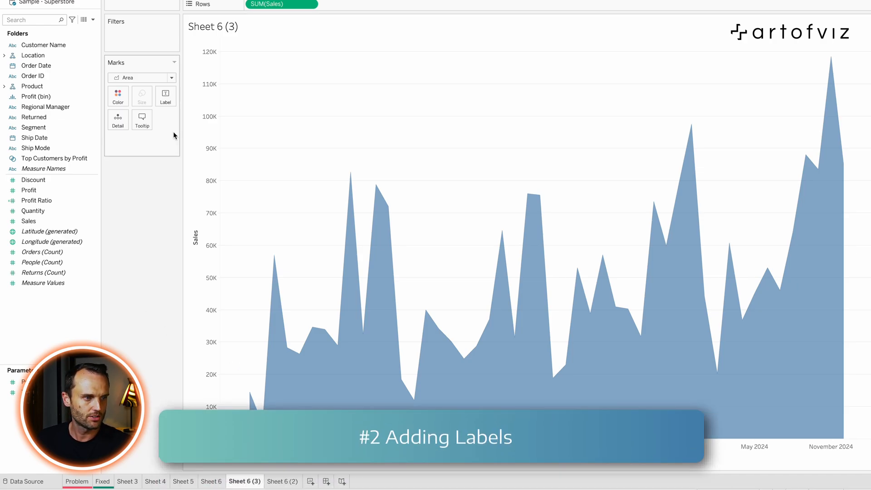
Show Min/Max mark labels on the area chart (118,455 and 4,520).
{"action": "left_click", "coordinate": [165, 94]}
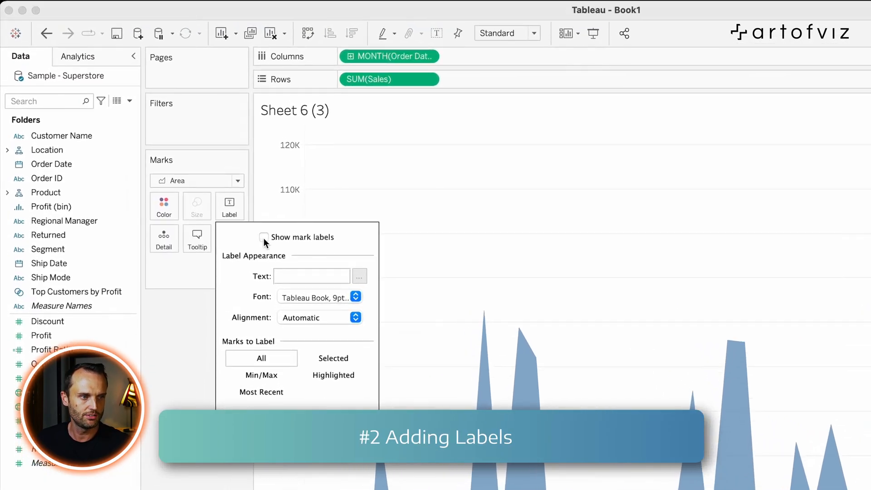
{"action": "left_click", "coordinate": [263, 237]}
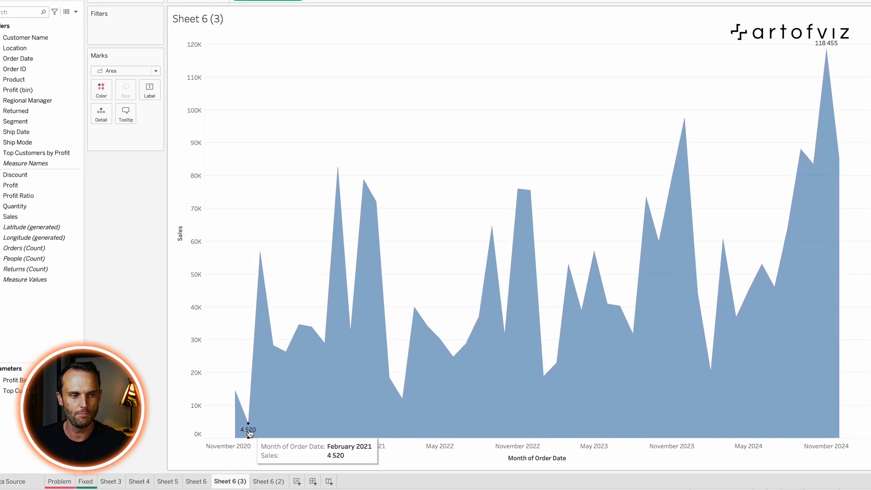
{"action": "mouse_move", "coordinate": [822, 56]}
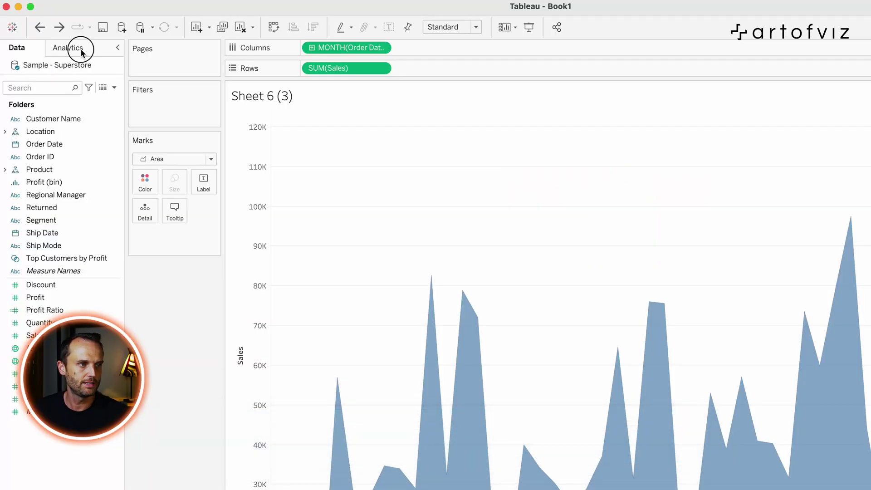
Drop a Linear trend line from the Analytics pane onto the area chart.
{"action": "left_click", "coordinate": [69, 48]}
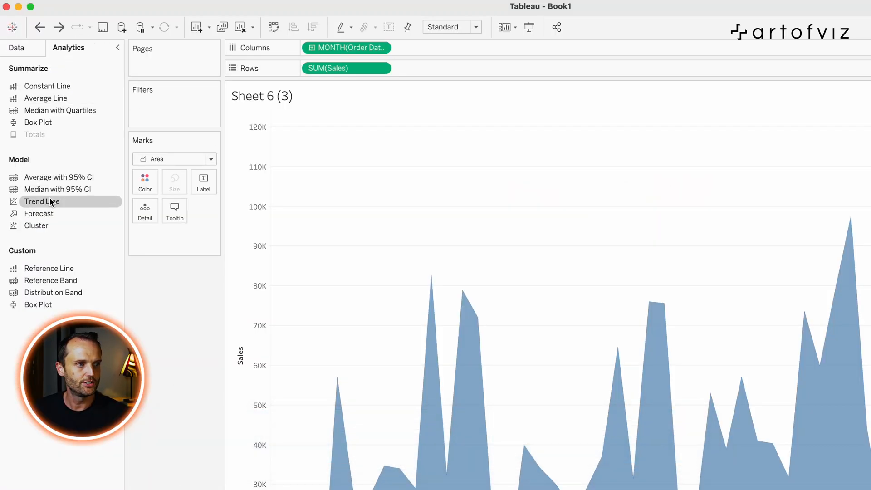
{"action": "left_click", "coordinate": [36, 202]}
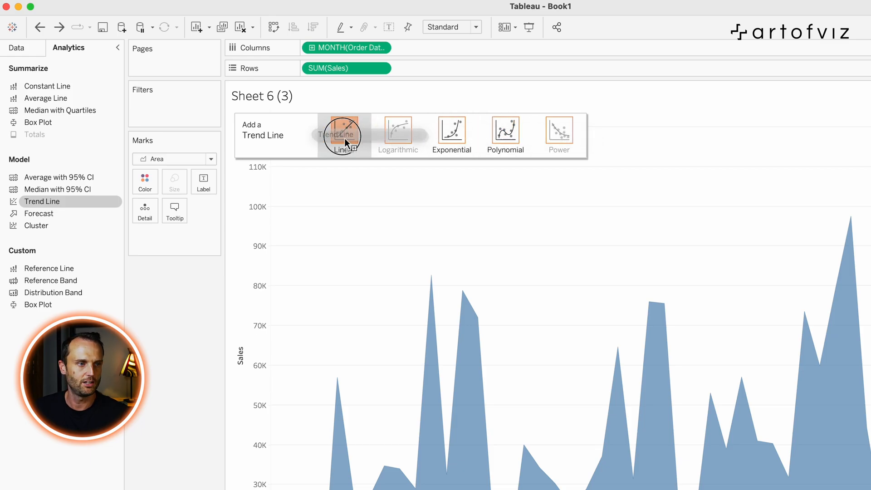
{"action": "left_click", "coordinate": [339, 134]}
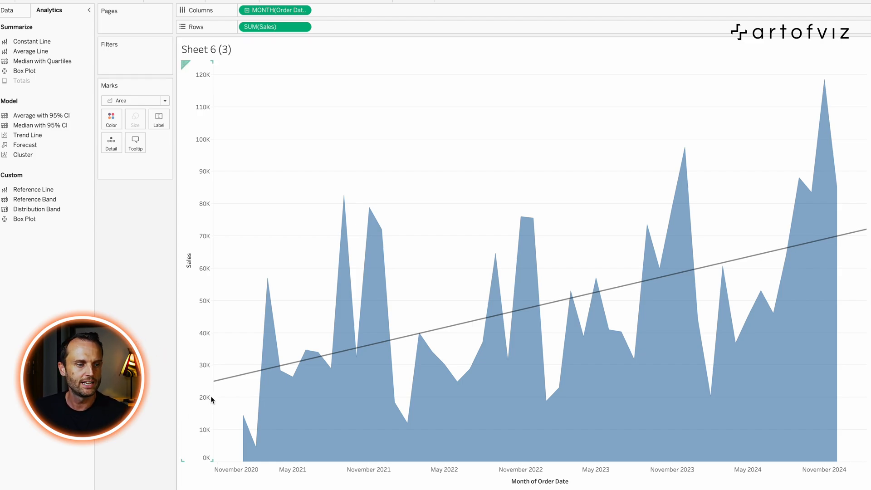
{"action": "mouse_move", "coordinate": [227, 380]}
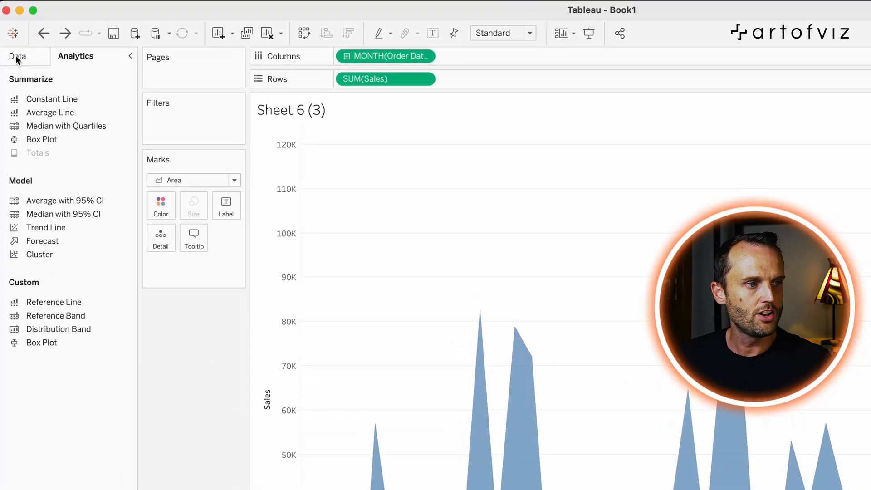
Colour the areas by Segment and change MONTH(Order Date) to continuous Quarter.
{"action": "left_click", "coordinate": [17, 56]}
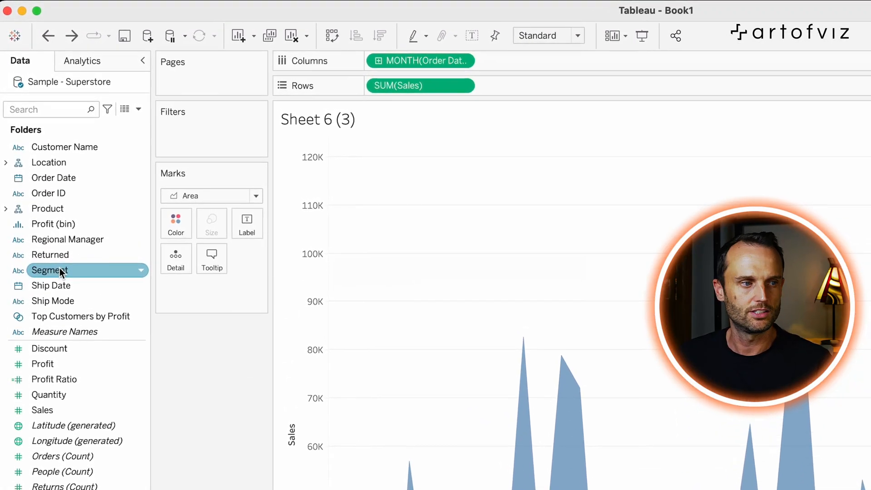
{"action": "left_click_drag", "start_coordinate": [55, 270], "coordinate": [122, 269]}
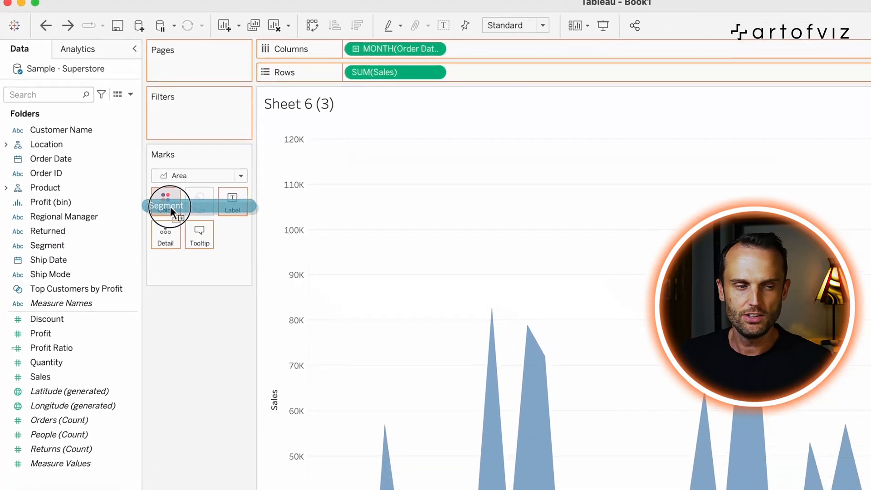
{"action": "left_click_drag", "start_coordinate": [168, 205], "coordinate": [117, 138]}
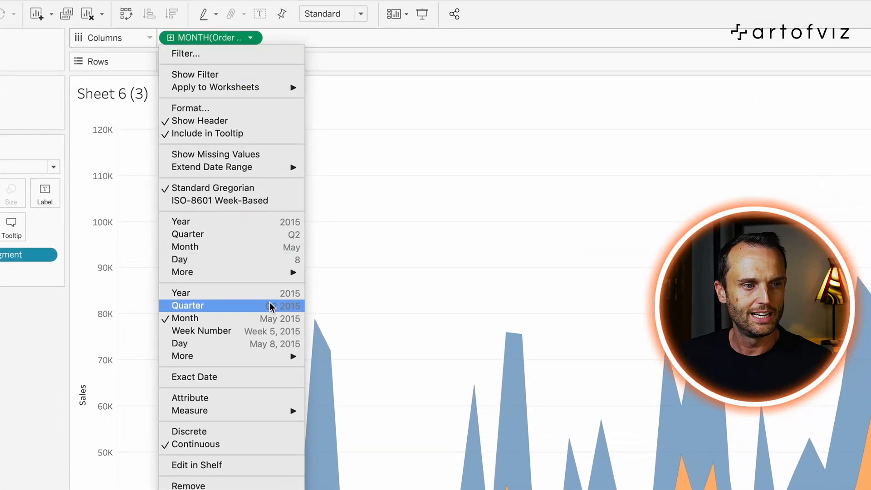
{"action": "mouse_move", "coordinate": [261, 323]}
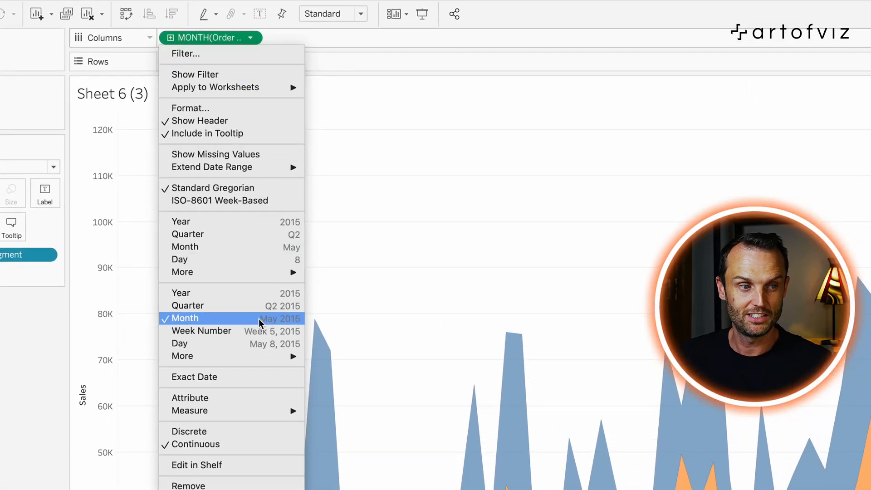
{"action": "mouse_move", "coordinate": [214, 333]}
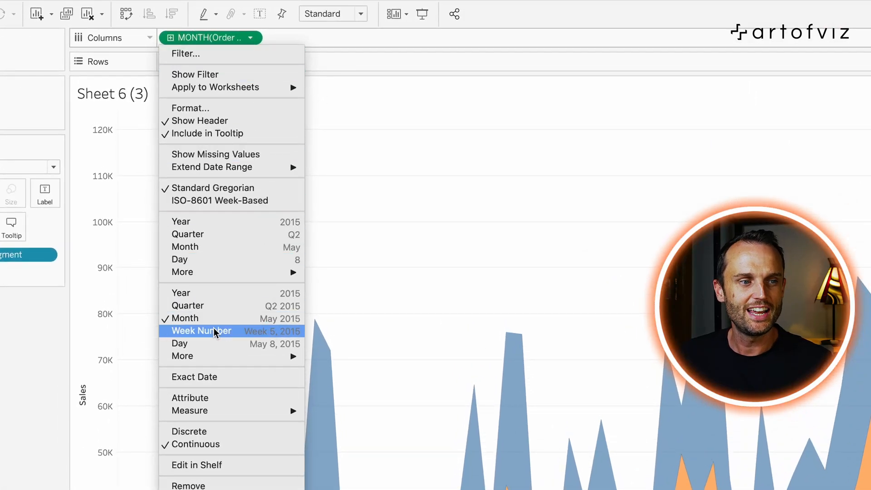
{"action": "mouse_move", "coordinate": [268, 311]}
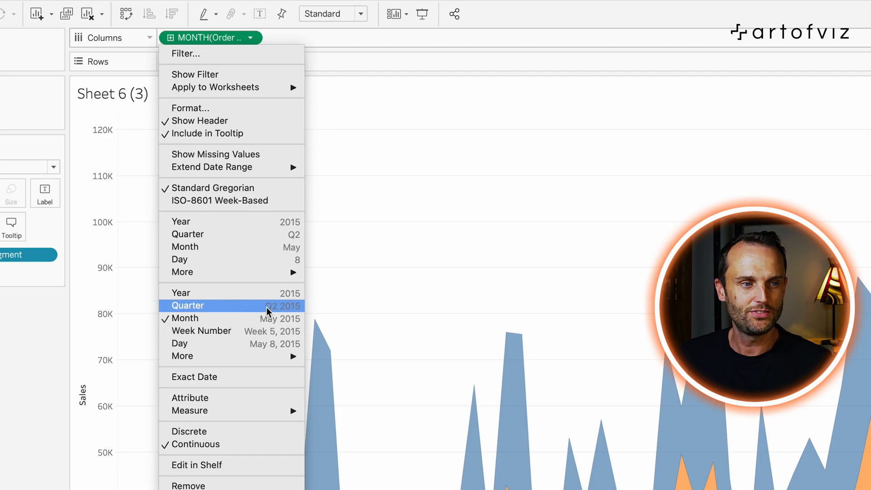
{"action": "mouse_move", "coordinate": [230, 318]}
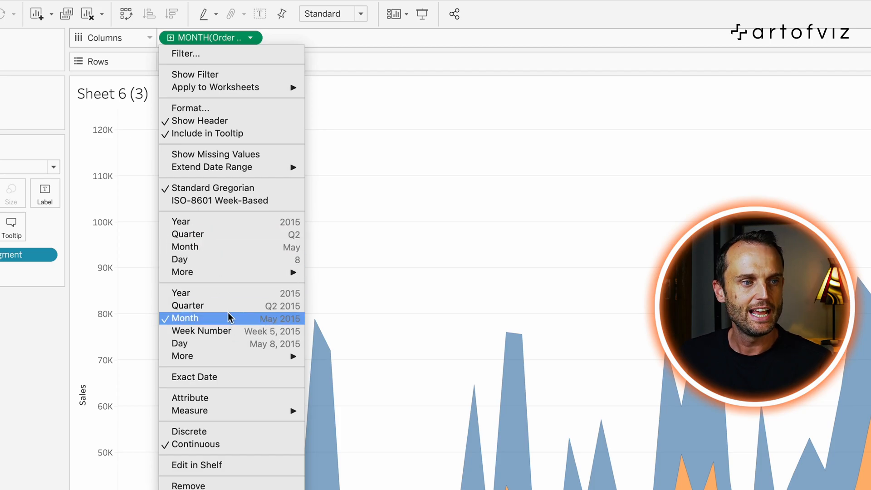
{"action": "left_click", "coordinate": [187, 305]}
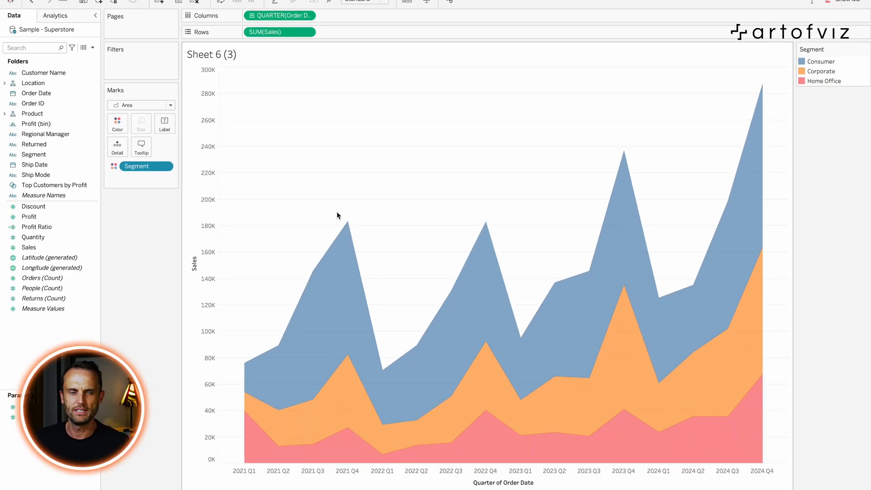
{"action": "mouse_move", "coordinate": [770, 302]}
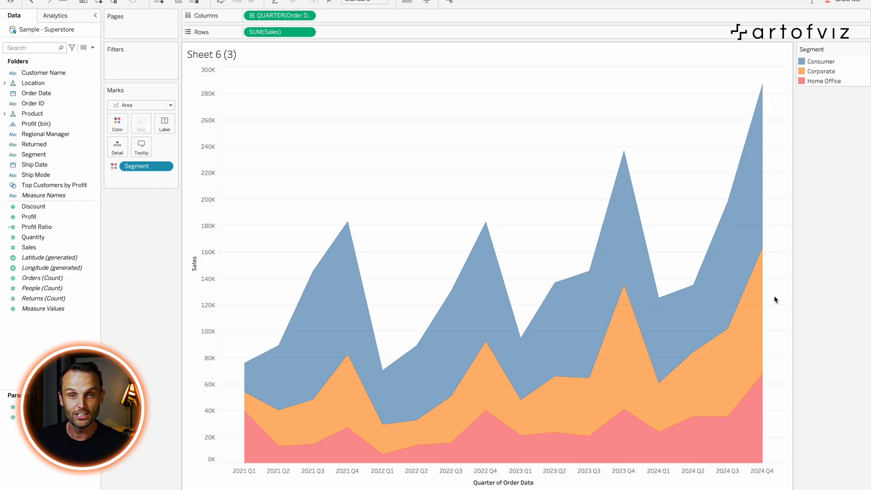
{"action": "mouse_move", "coordinate": [594, 396]}
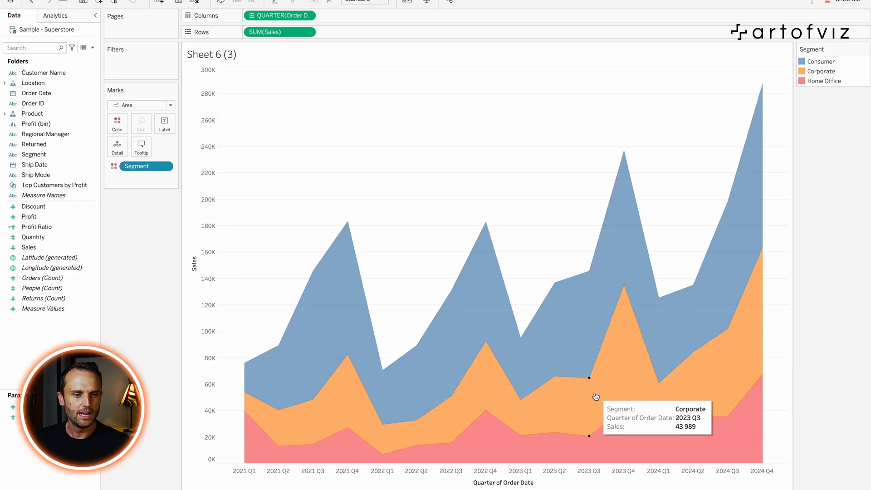
{"action": "mouse_move", "coordinate": [529, 389]}
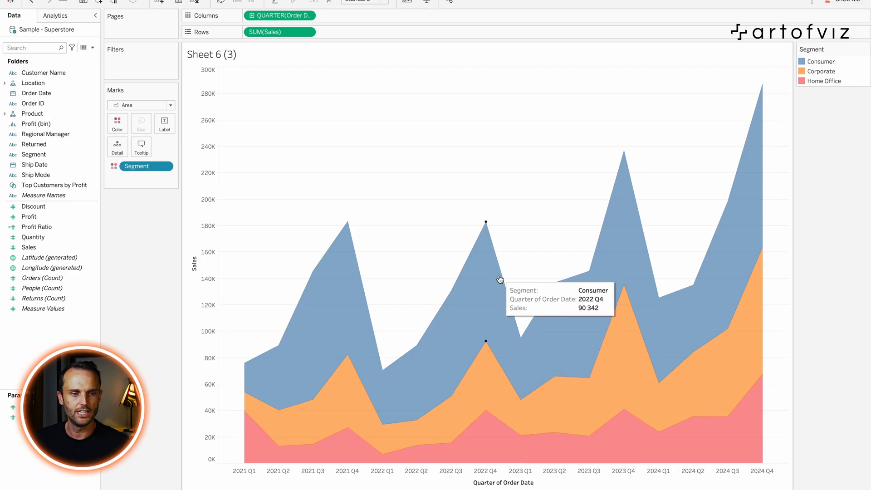
{"action": "mouse_move", "coordinate": [559, 413]}
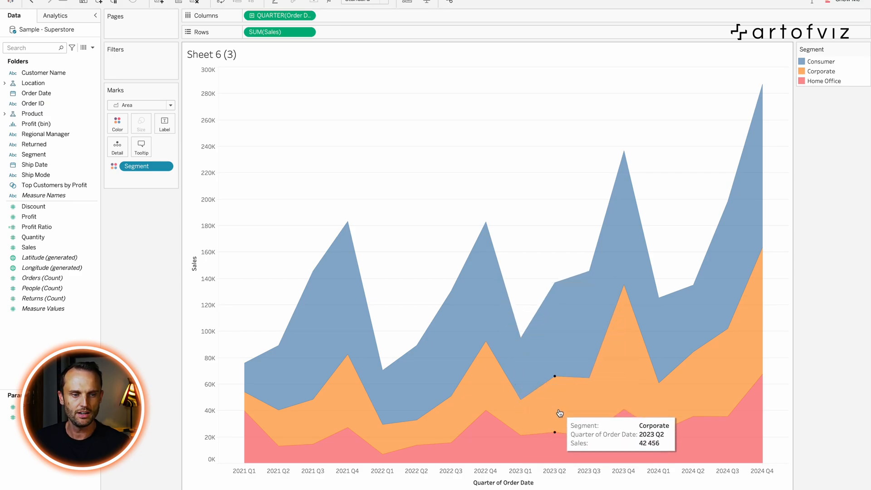
{"action": "mouse_move", "coordinate": [563, 395]}
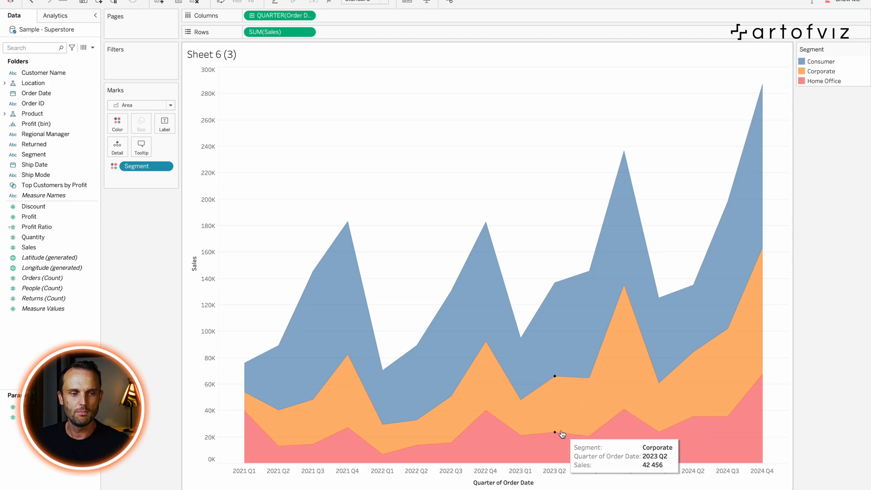
{"action": "mouse_move", "coordinate": [583, 321]}
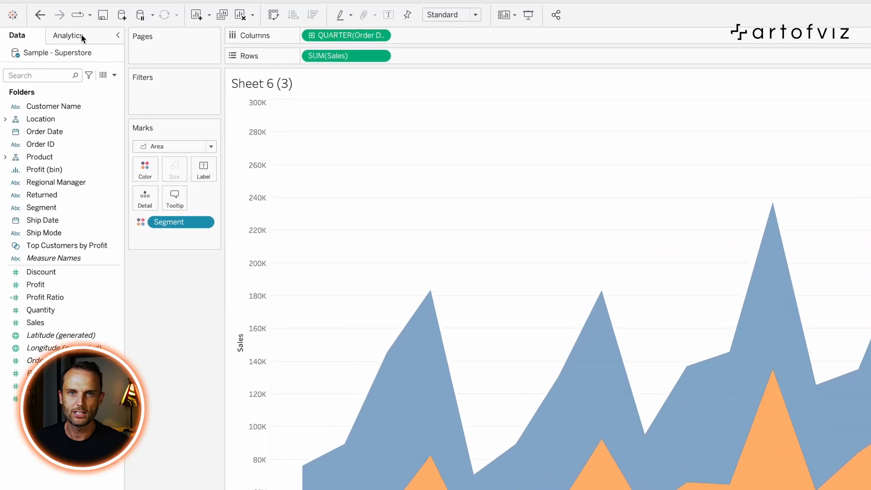
Add a Forecast from the Analytics pane, extending segment sales estimates through 2025.
{"action": "left_click", "coordinate": [67, 35]}
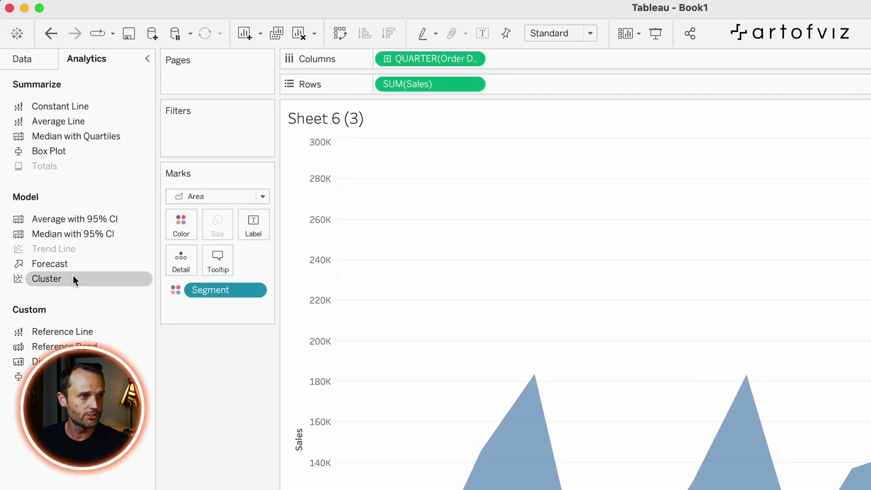
{"action": "mouse_move", "coordinate": [57, 264]}
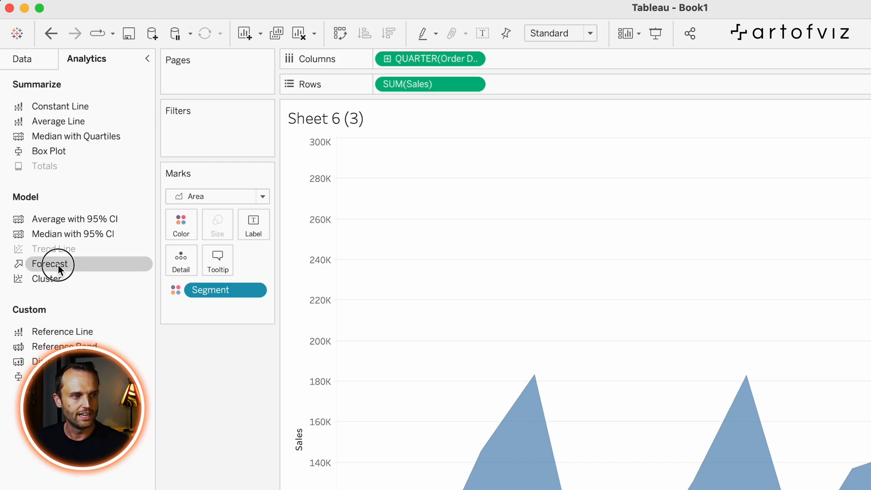
{"action": "left_click", "coordinate": [50, 264]}
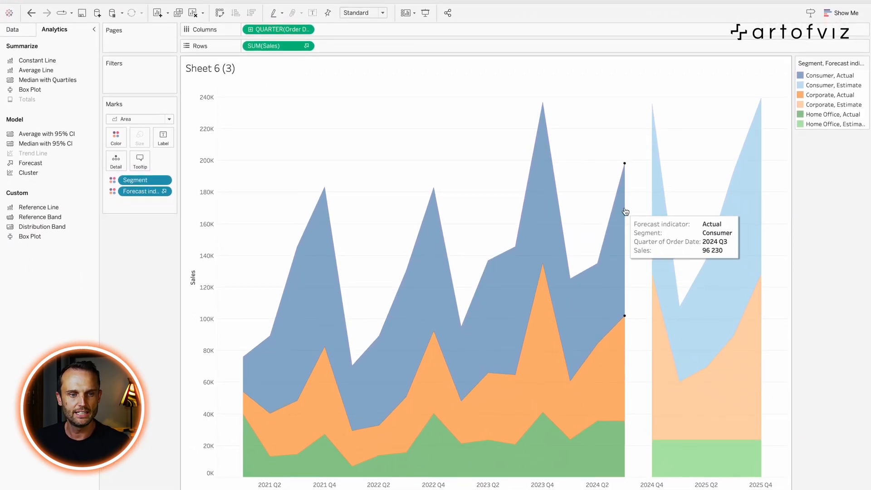
{"action": "mouse_move", "coordinate": [725, 313]}
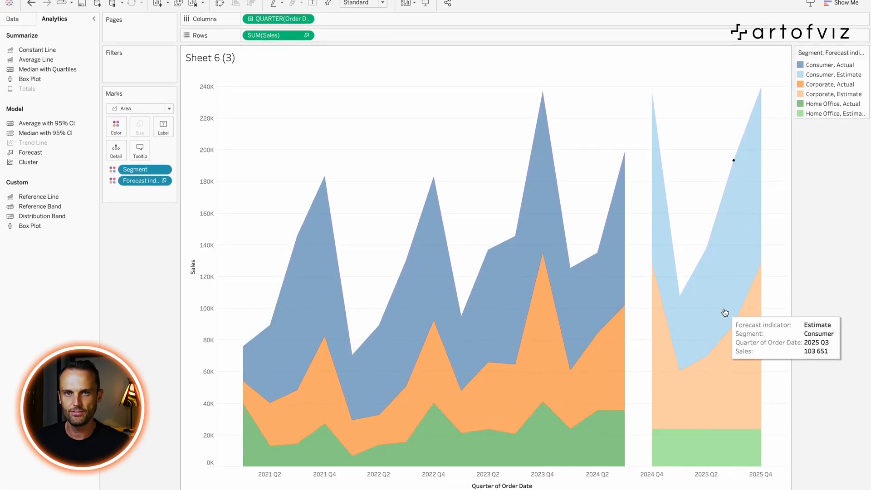